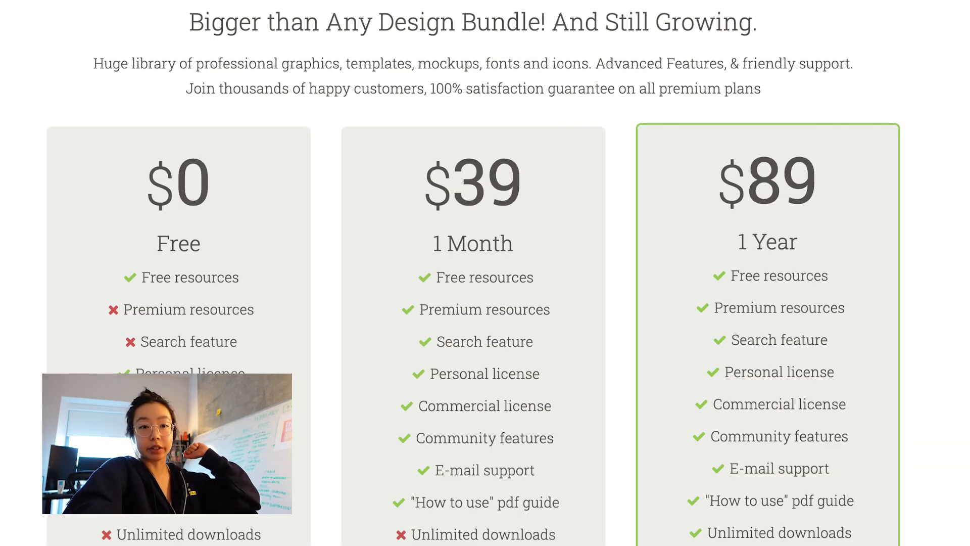
Step: Browse Graphic Pear's pricing and mockup pages, then its free font collection
scroll(down, 3)
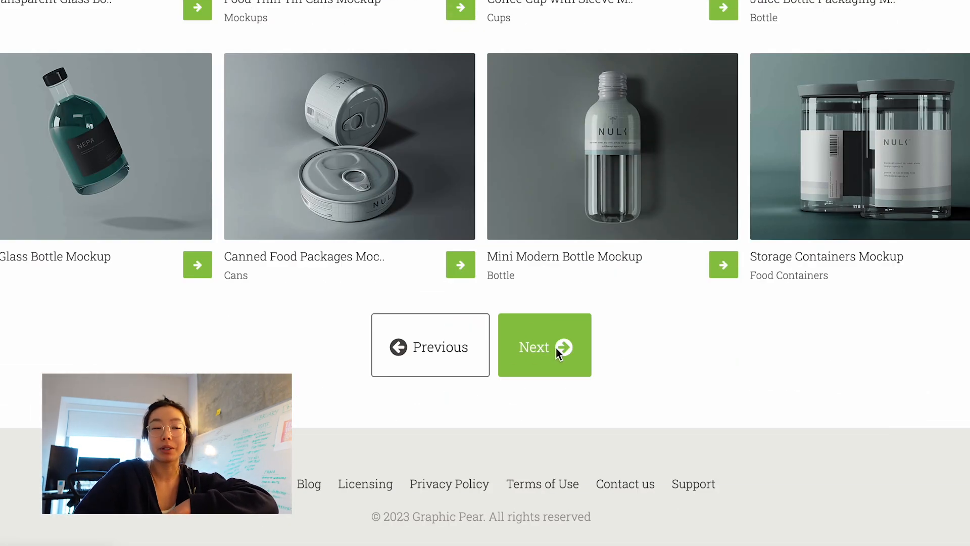
click(544, 346)
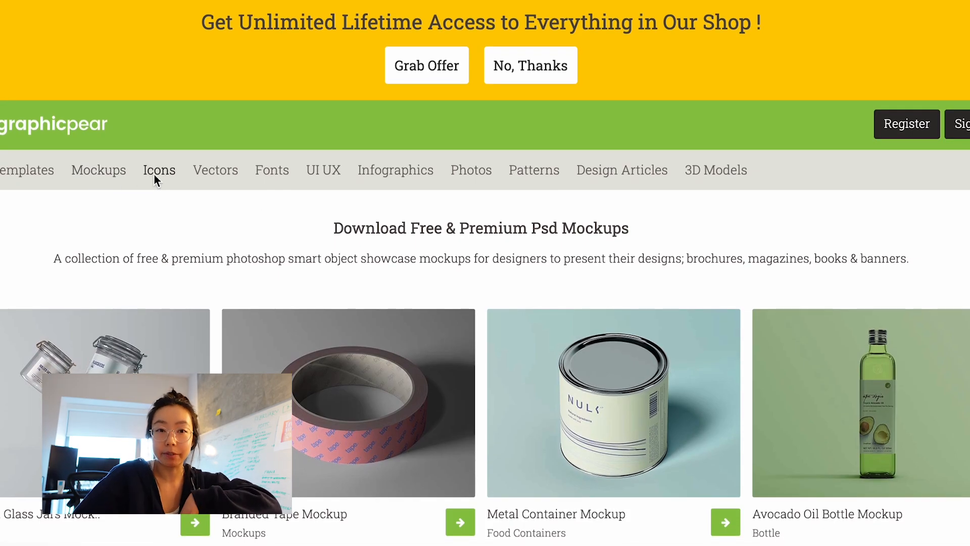
click(159, 170)
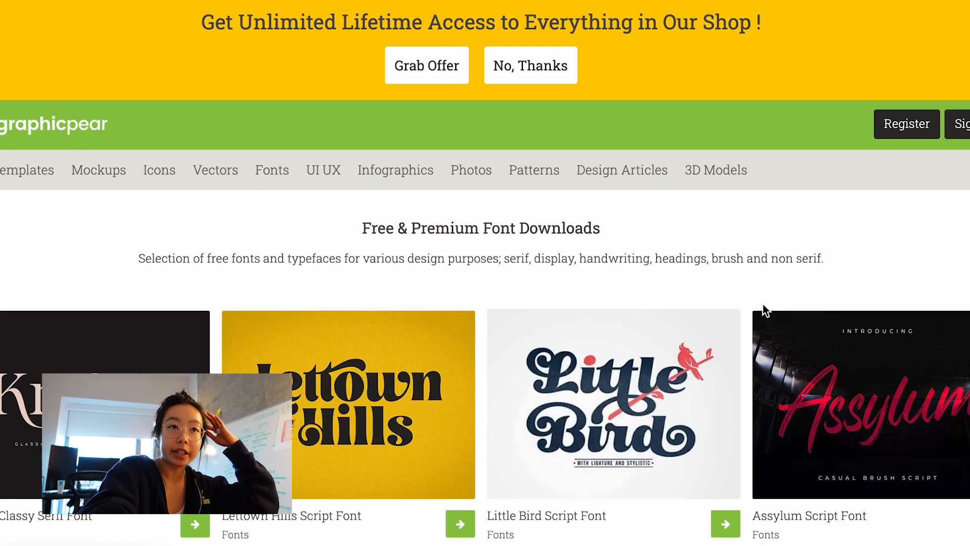
scroll(down, 3)
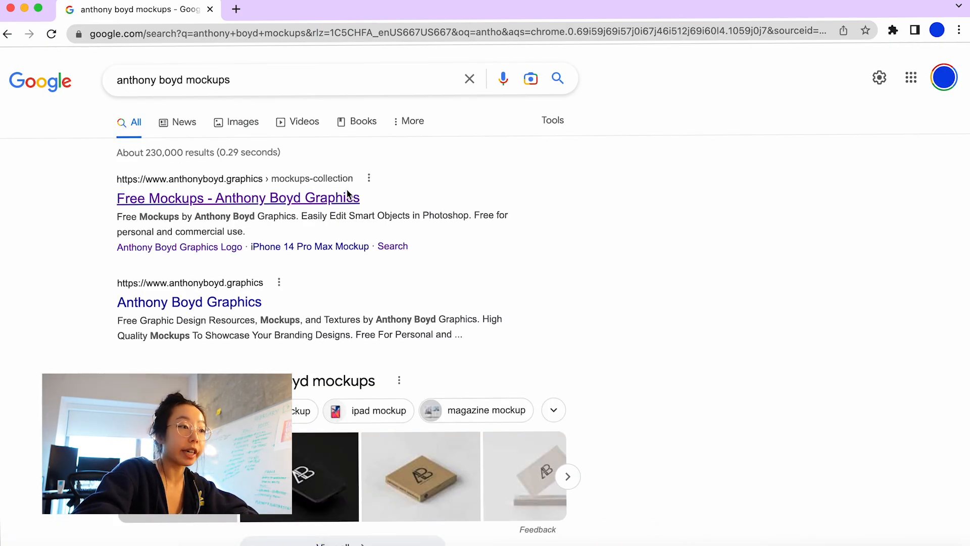
Step: Search Anthony Boyd's free mockups for 'soda can' and download the 330mL Can Set Mockup
click(237, 197)
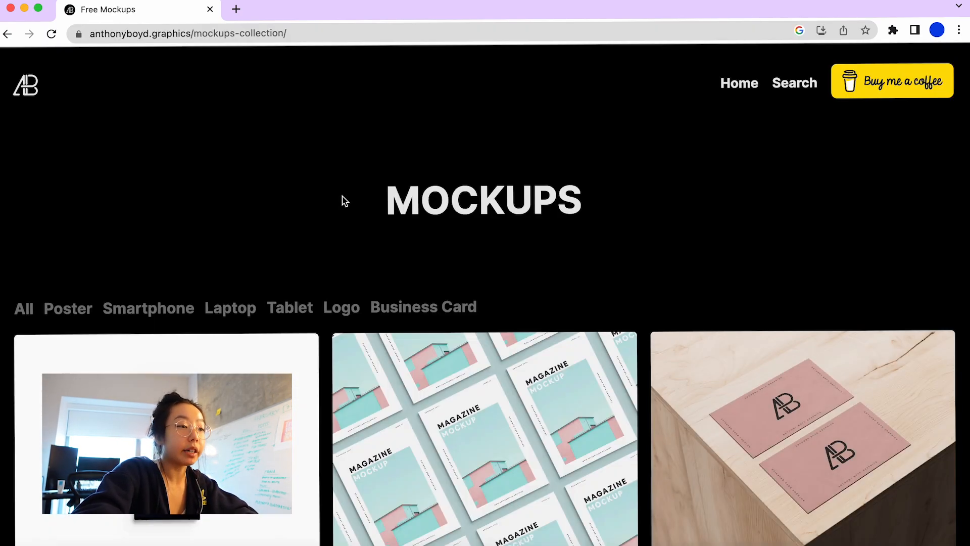
scroll(down, 3)
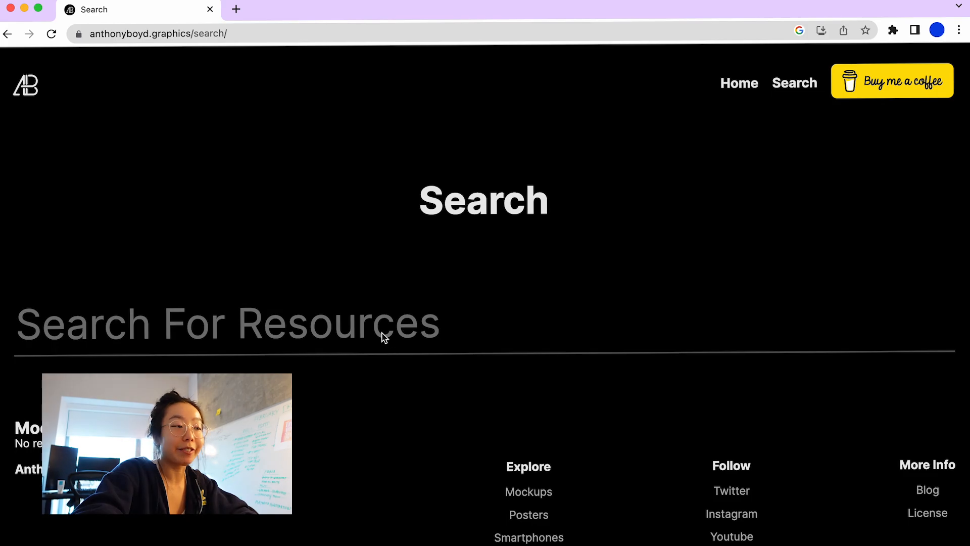
text(soda can)
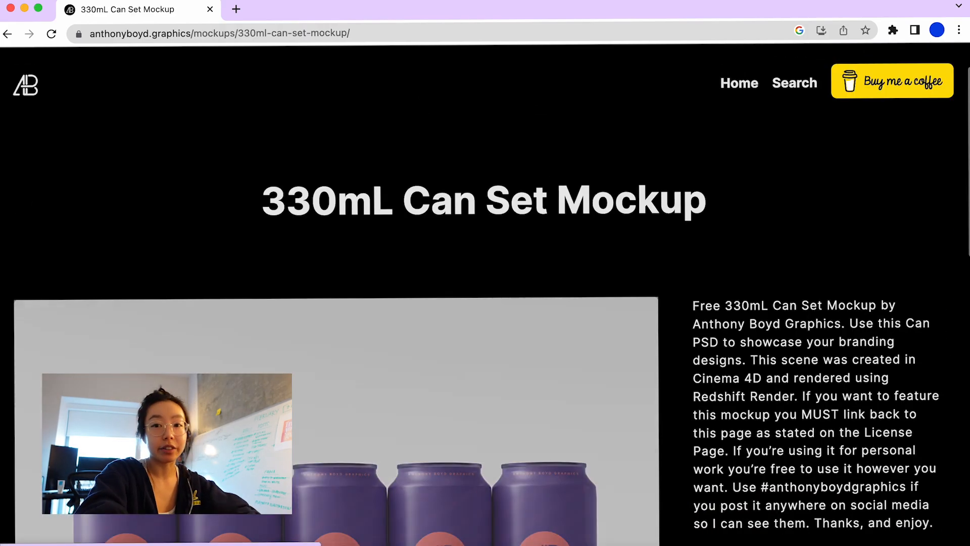
scroll(down, 3)
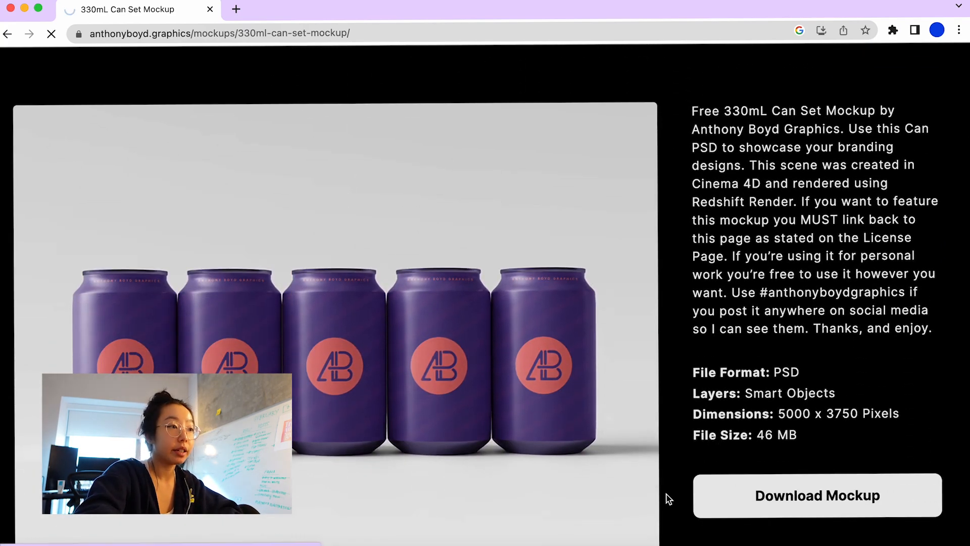
click(816, 495)
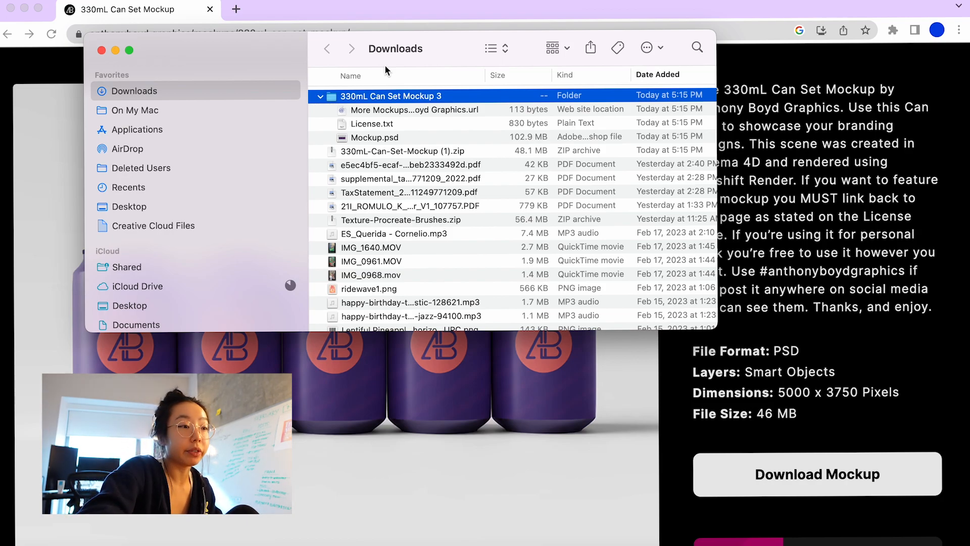
mouse_move(371, 140)
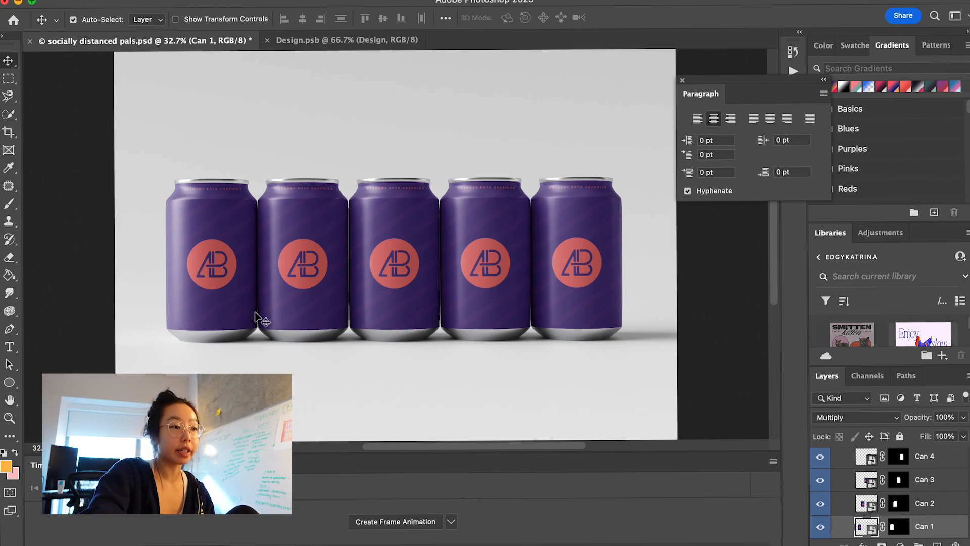
mouse_move(659, 272)
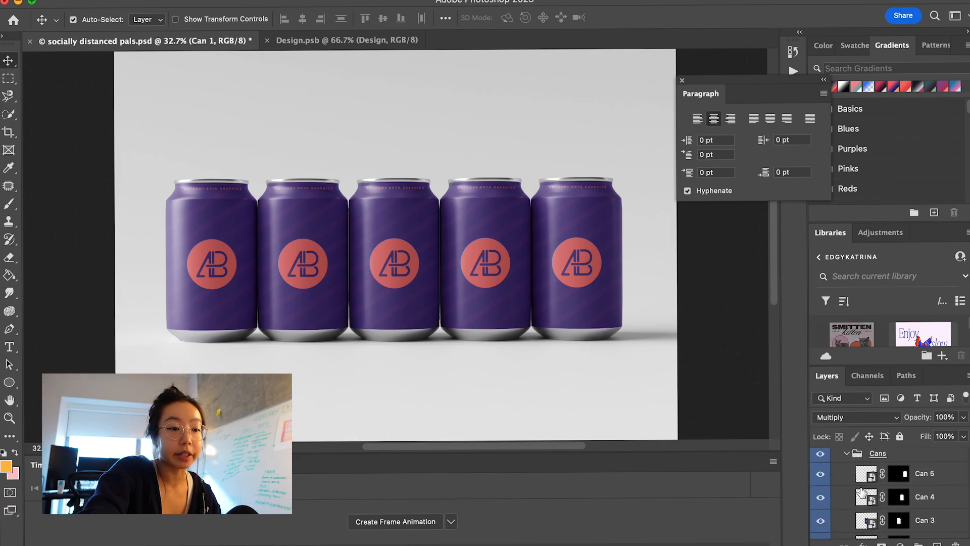
click(820, 468)
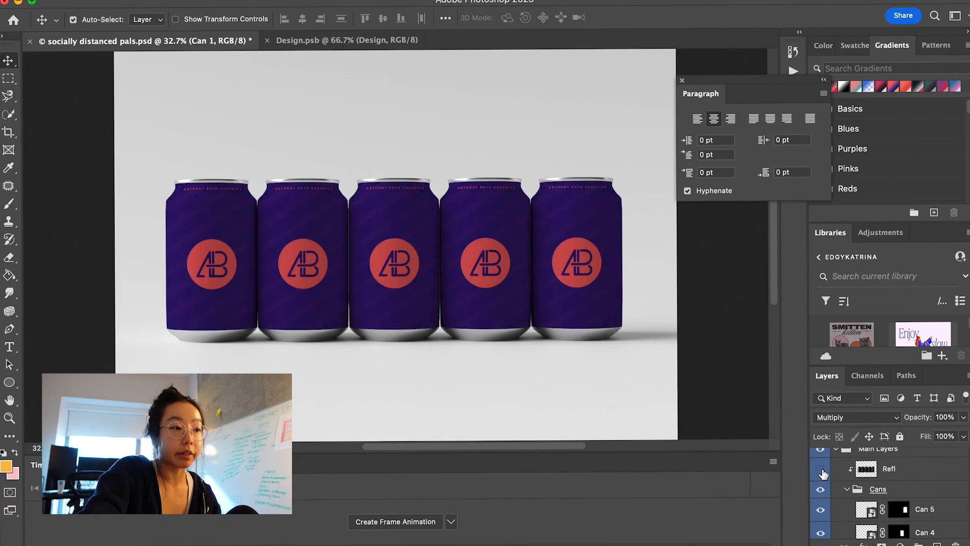
click(820, 468)
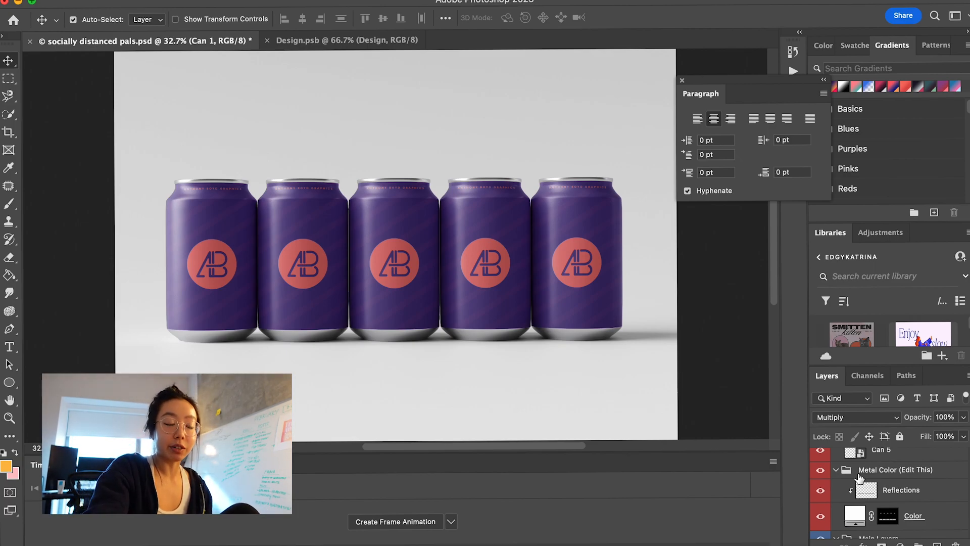
scroll(down, 3)
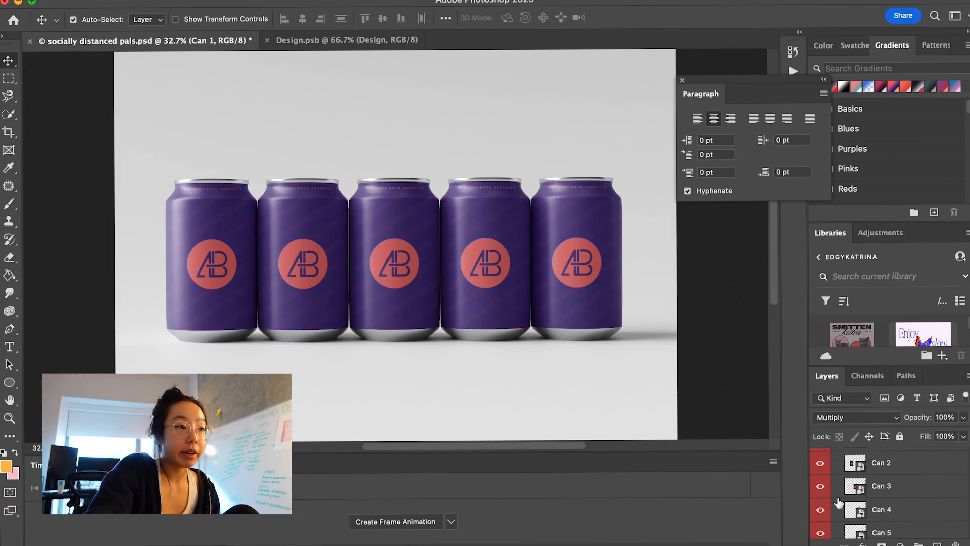
mouse_move(729, 376)
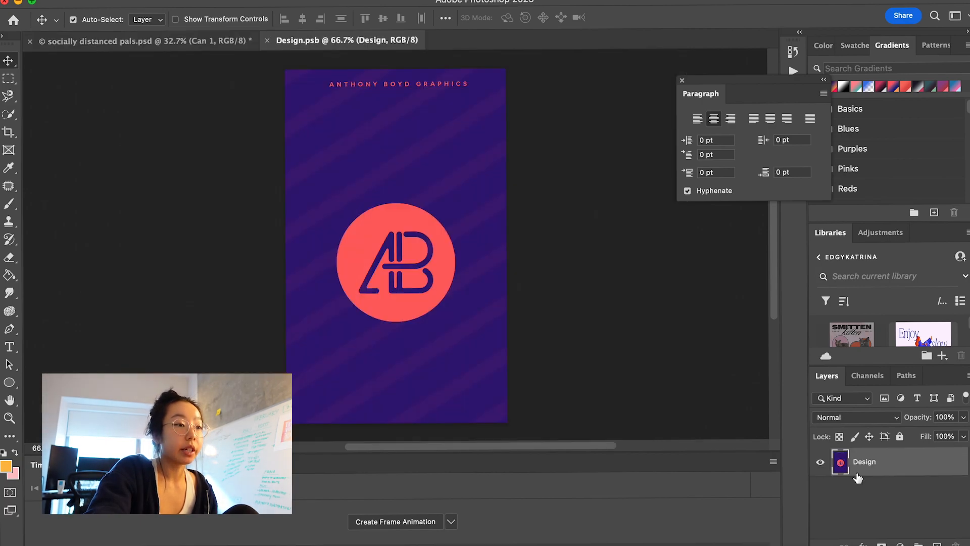
mouse_move(465, 248)
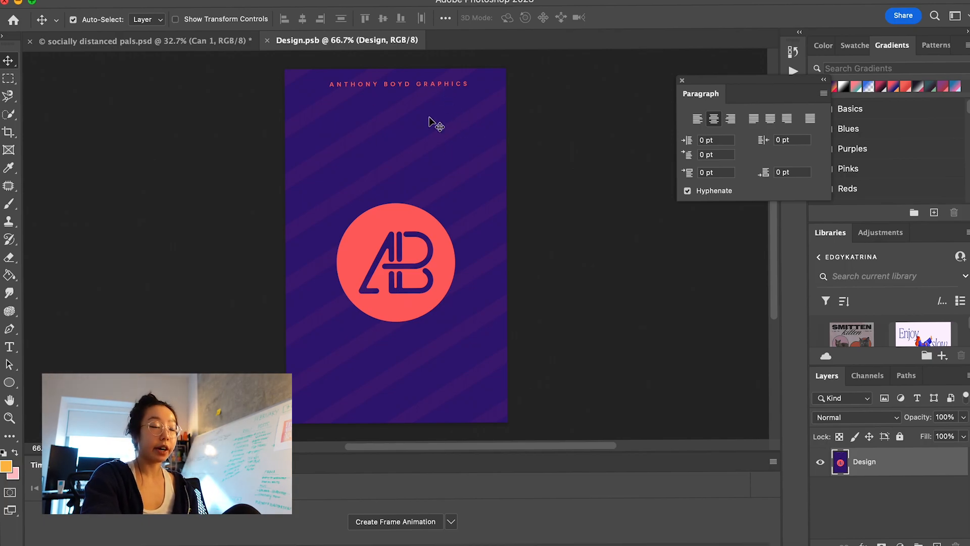
mouse_move(320, 115)
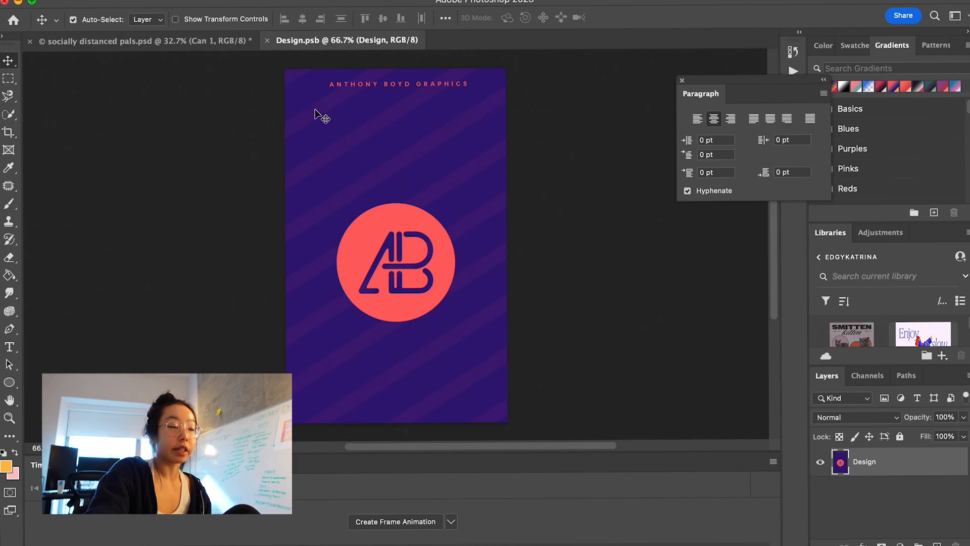
mouse_move(510, 159)
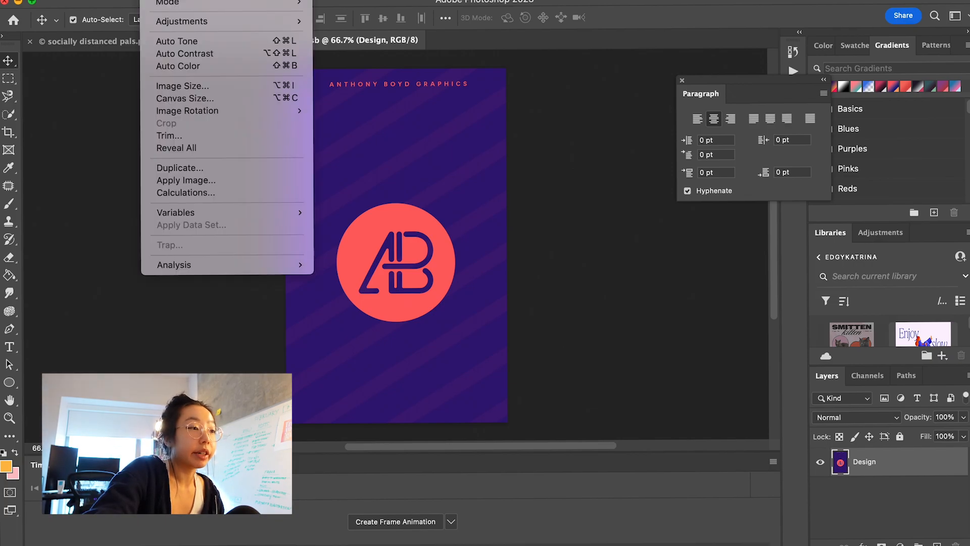
Step: Check the label's canvas size of 966 × 1545 px, then open the Can 1 smart object's design
click(184, 98)
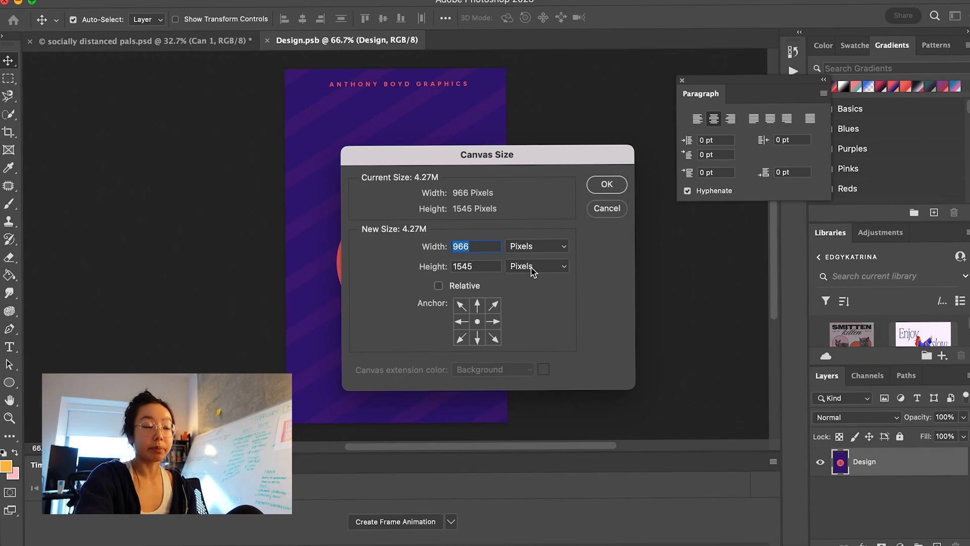
mouse_move(516, 288)
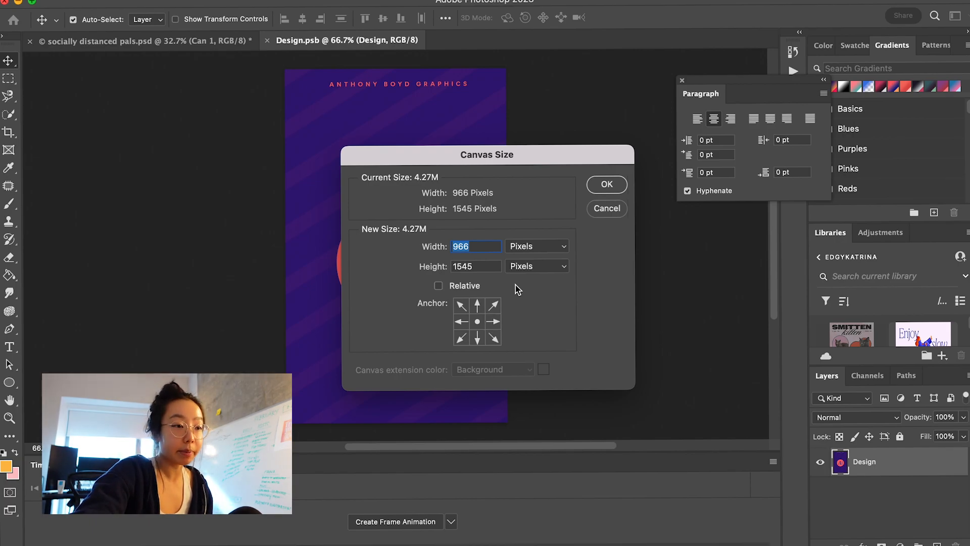
click(605, 184)
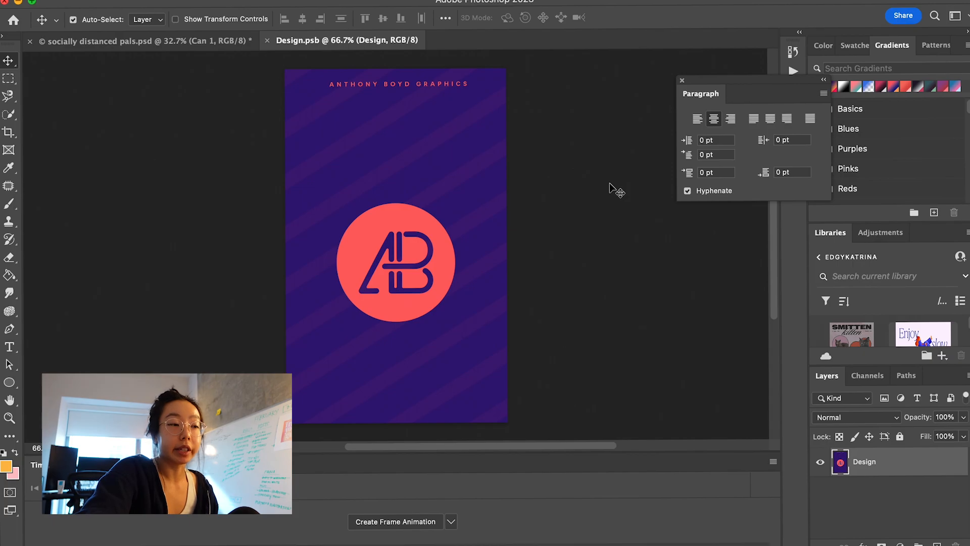
mouse_move(436, 152)
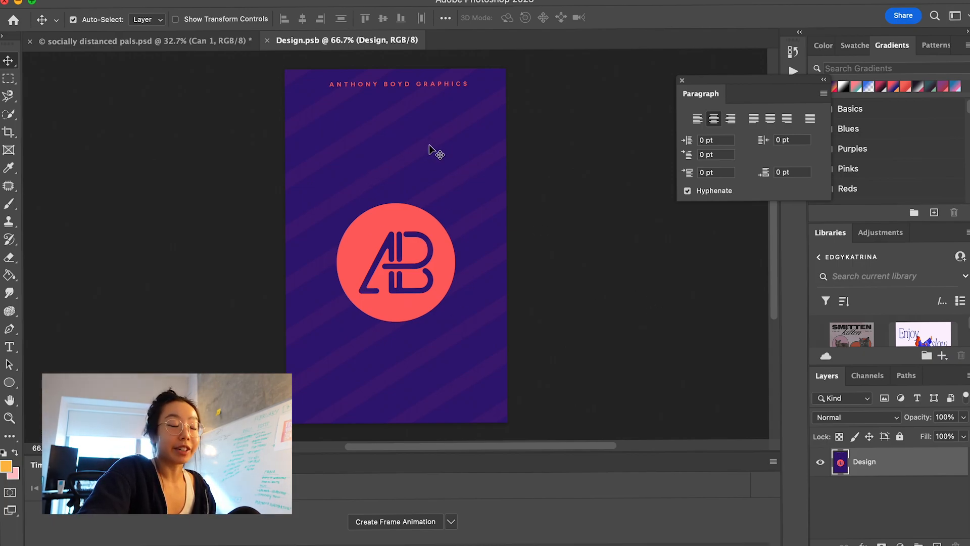
mouse_move(409, 139)
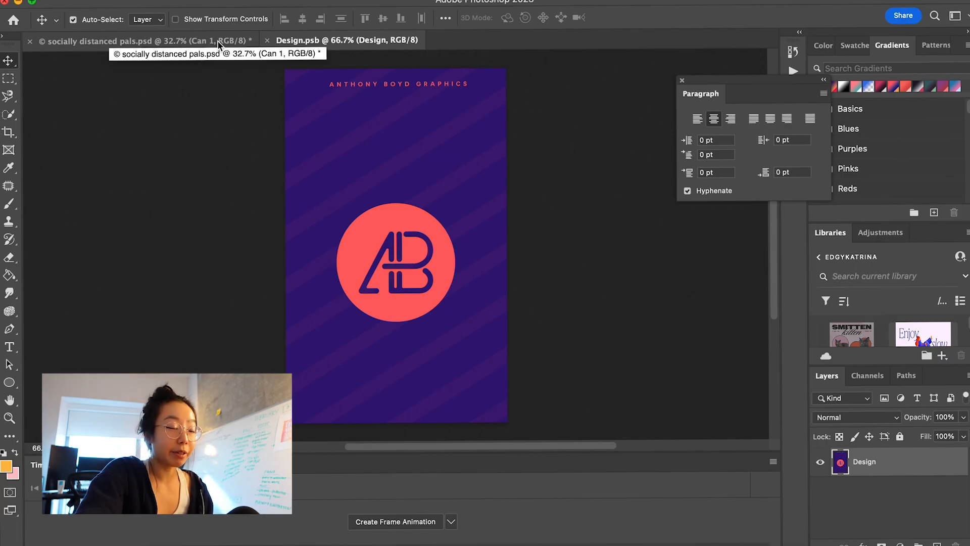
click(143, 41)
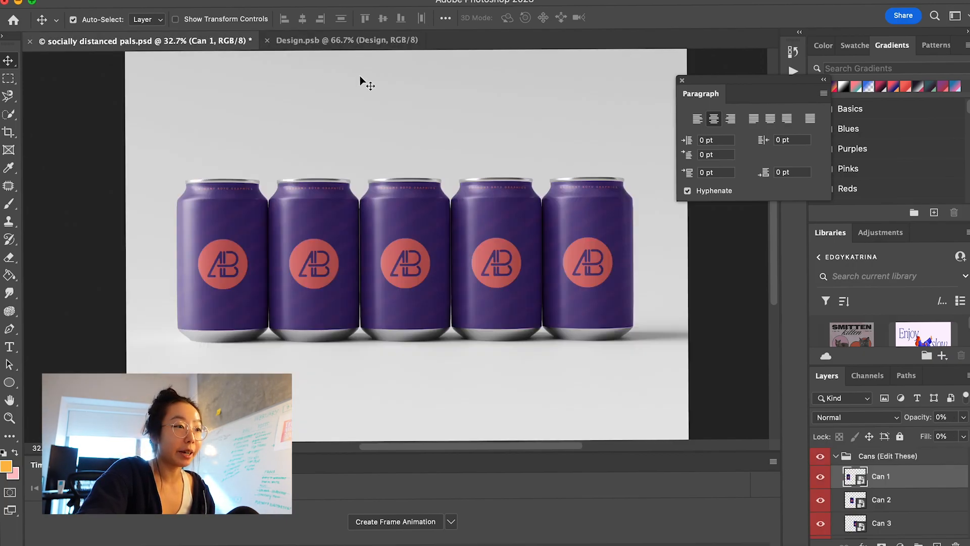
click(347, 40)
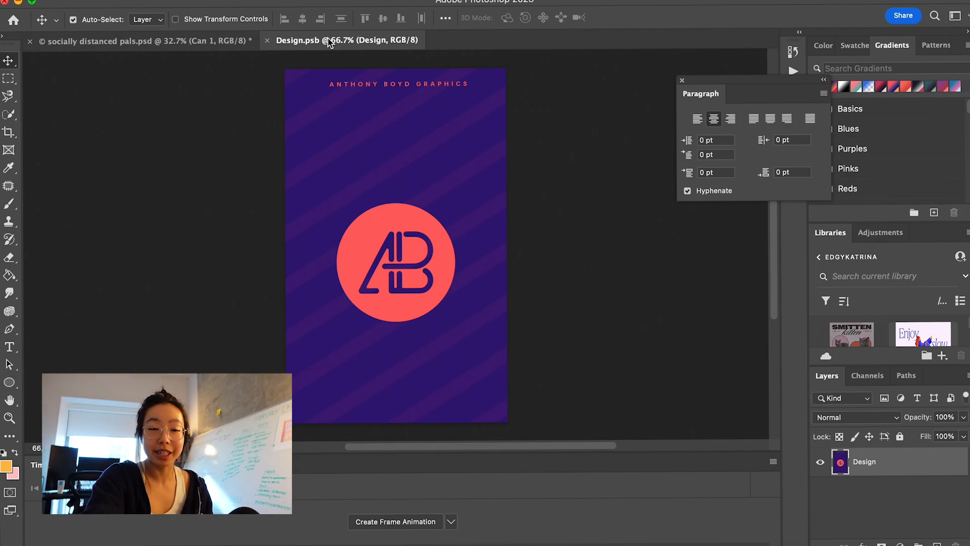
mouse_move(722, 464)
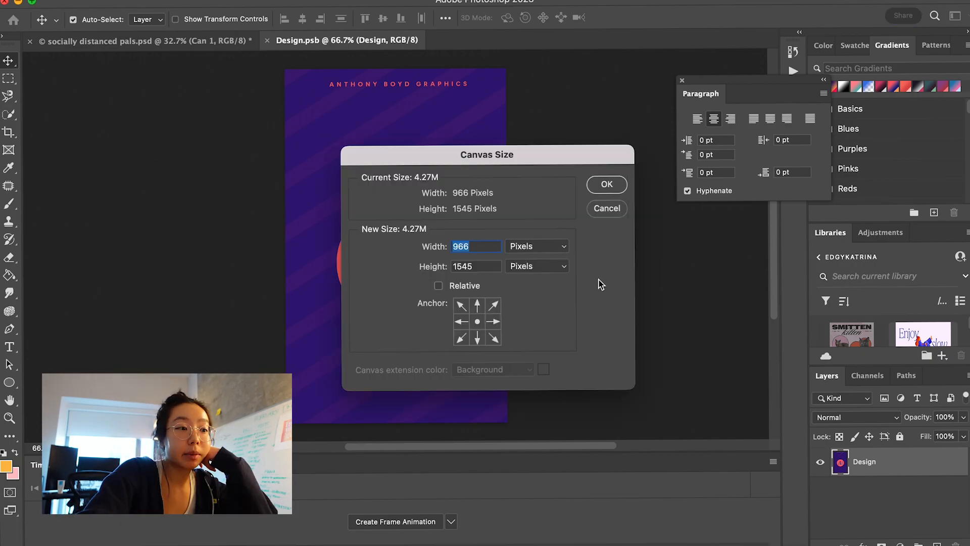
Step: Switch the Canvas Size width unit to Inches
click(535, 246)
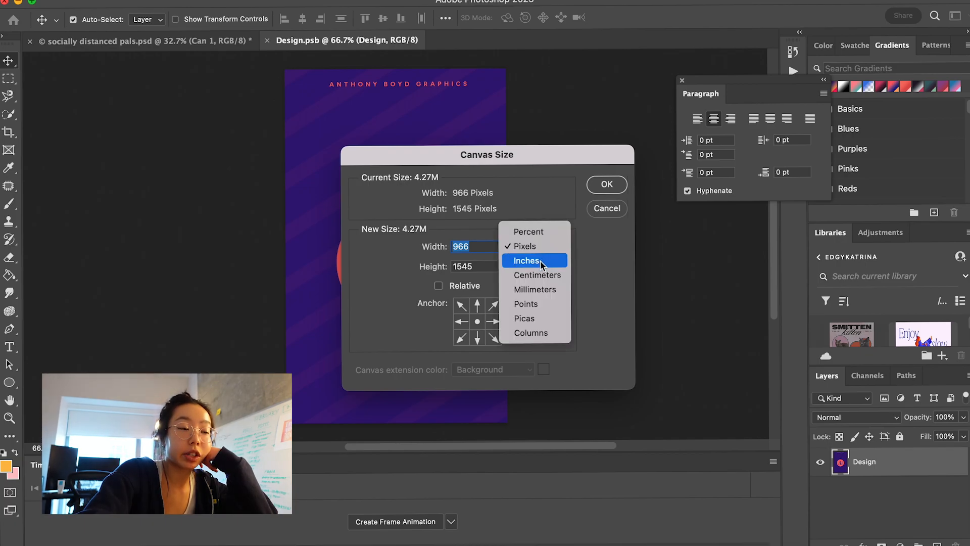
click(526, 260)
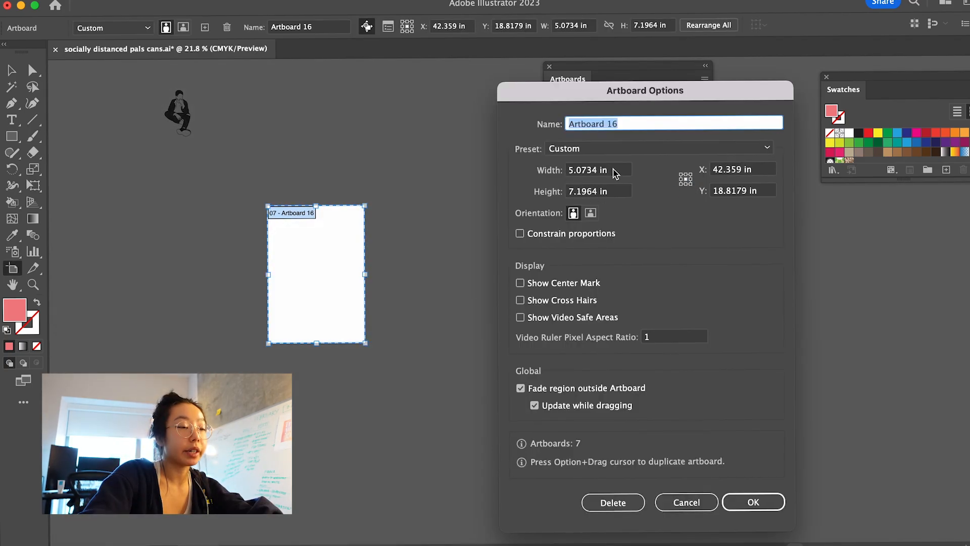
Step: Resize the seventh artboard to 3.22 in wide and rename it Sinjon
text(3.22 in)
click(599, 191)
text(5.1)
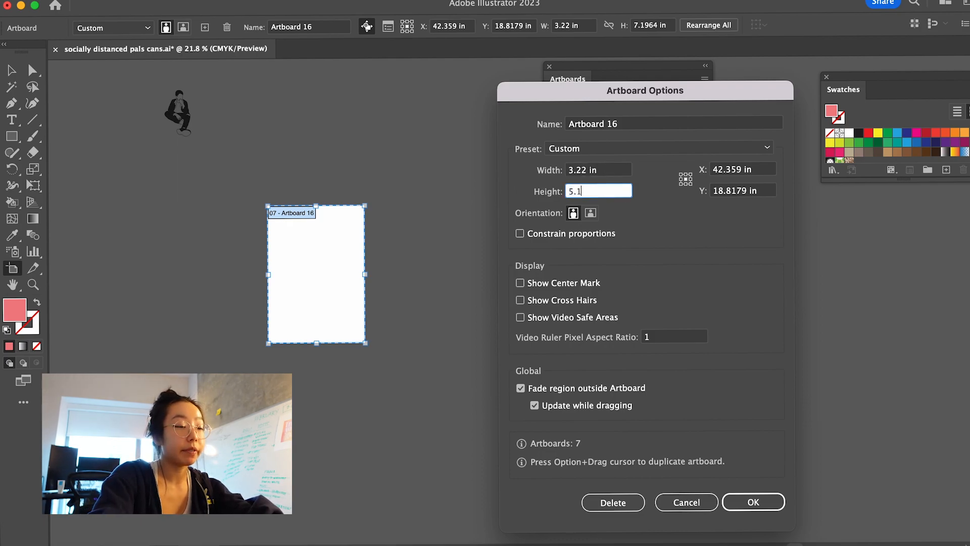
click(753, 503)
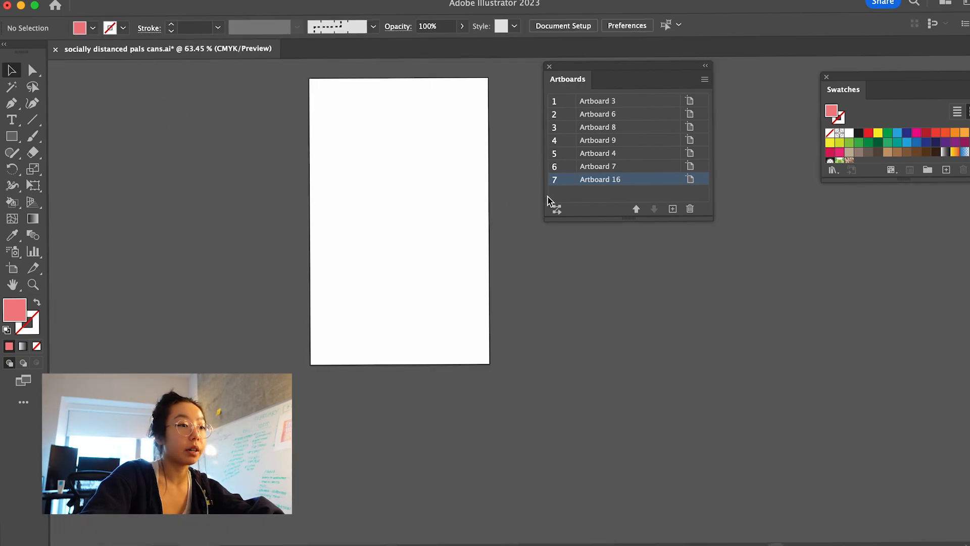
double_click(600, 179)
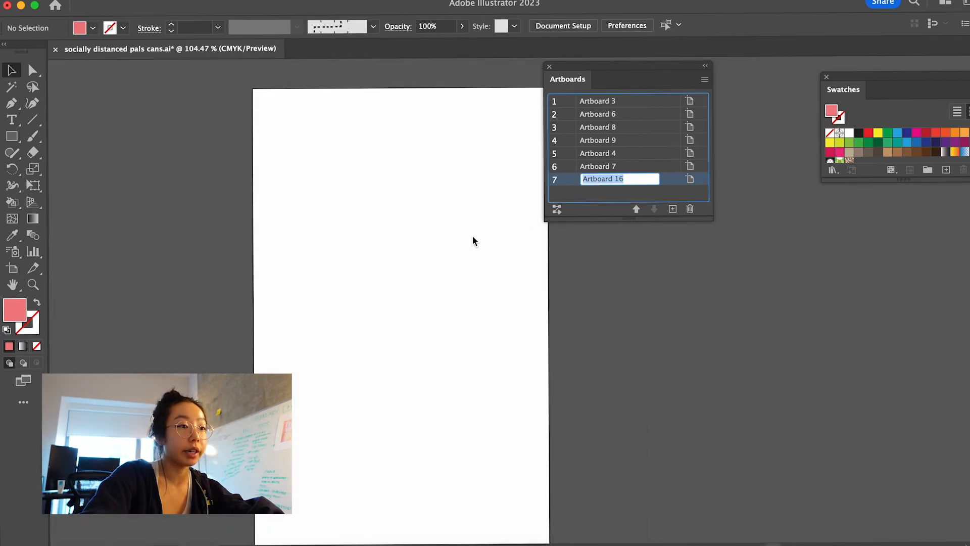
text(Sinjon)
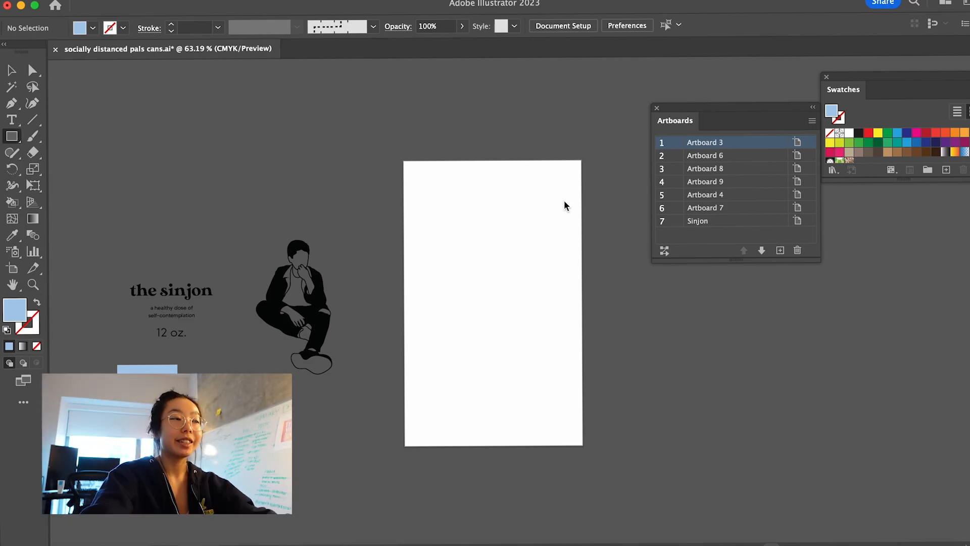
mouse_move(586, 144)
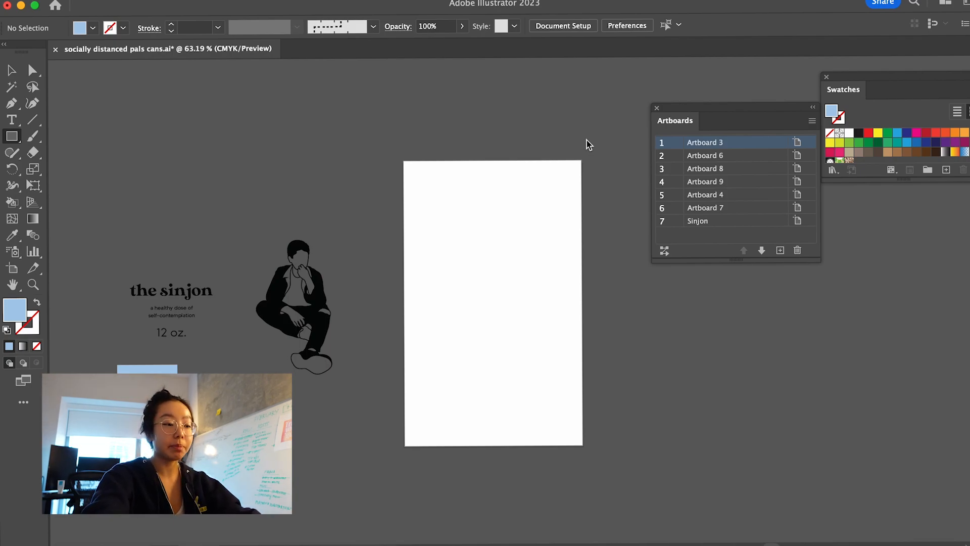
Step: Cover the Sinjon artboard with a light blue rectangle and move the crouching figure onto it
drag(403, 157, 567, 338)
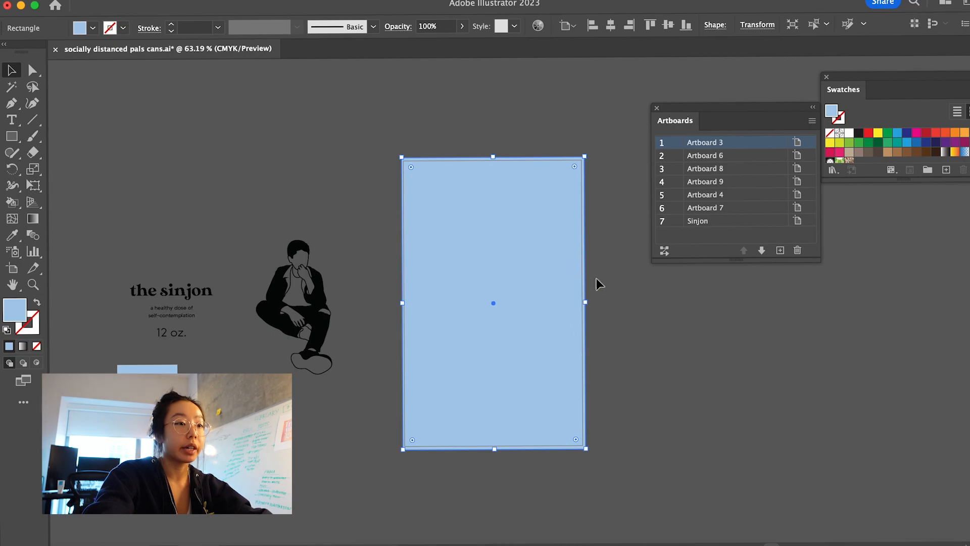
click(698, 221)
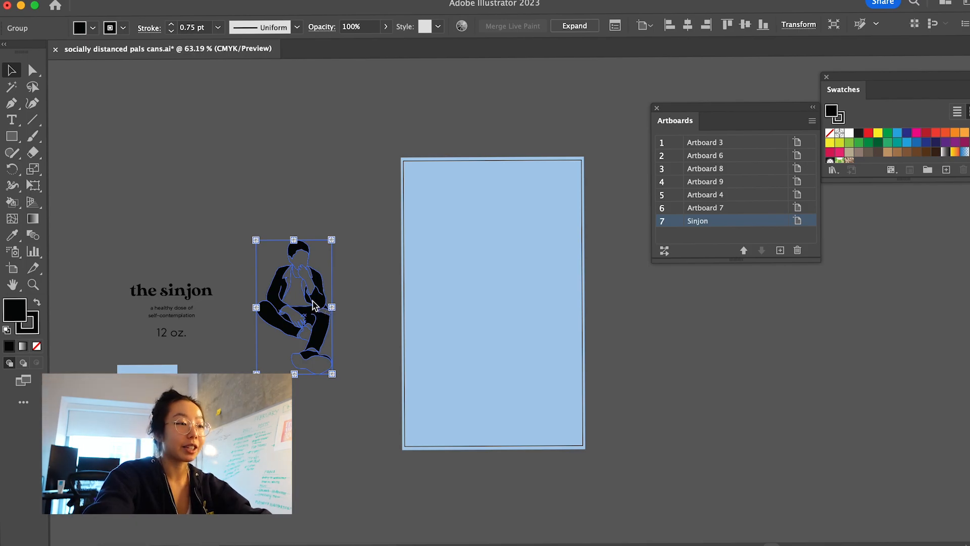
drag(294, 306, 506, 294)
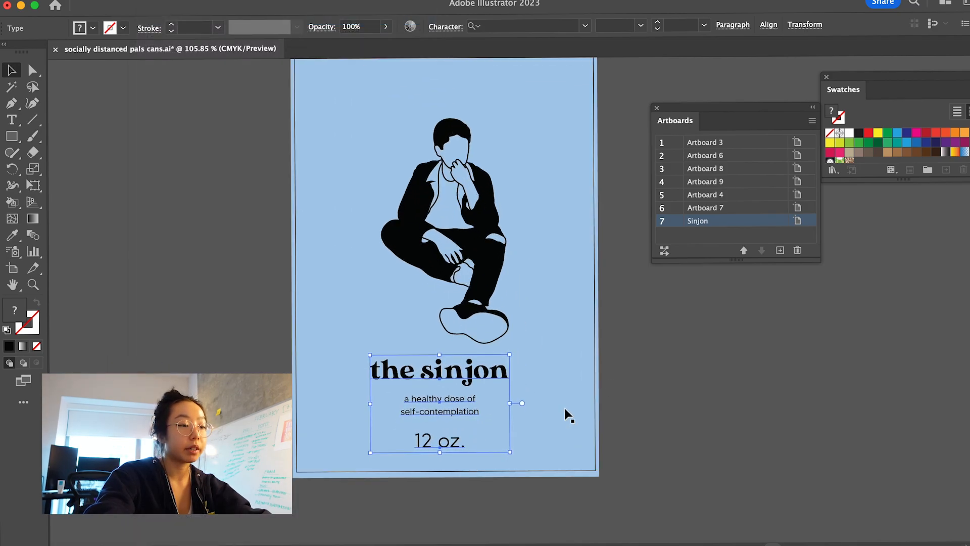
mouse_move(542, 426)
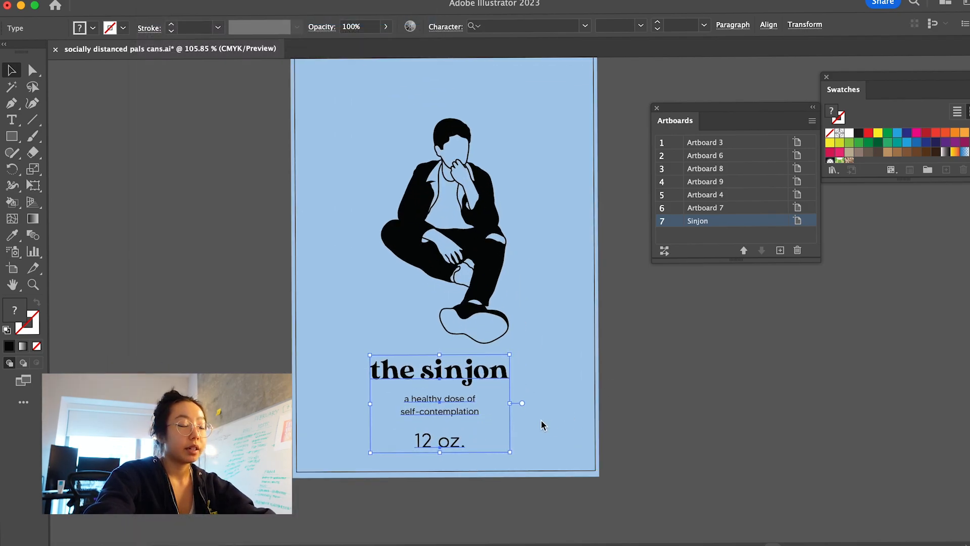
click(797, 24)
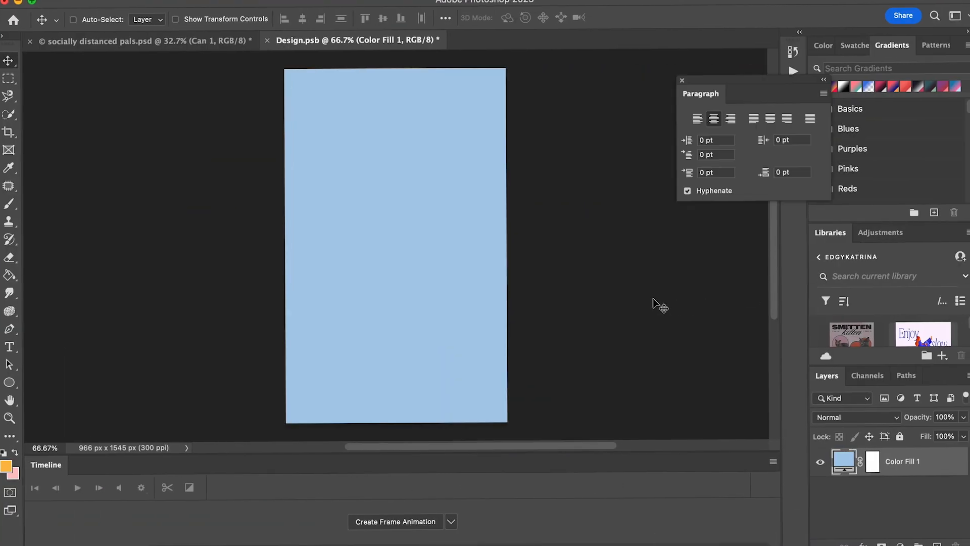
Step: Paste the figure into the label design as a Smart Object and return to the mockup
key(cmd+v)
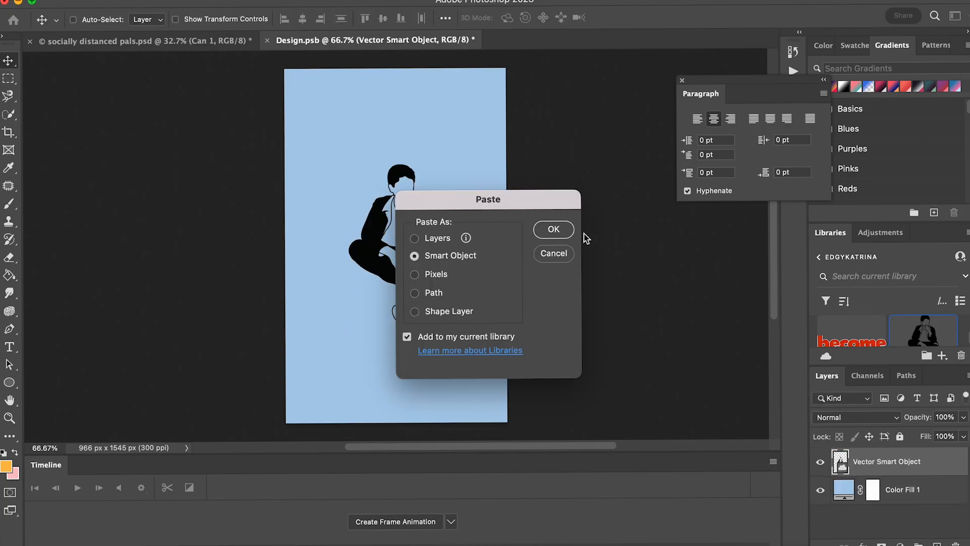
click(553, 230)
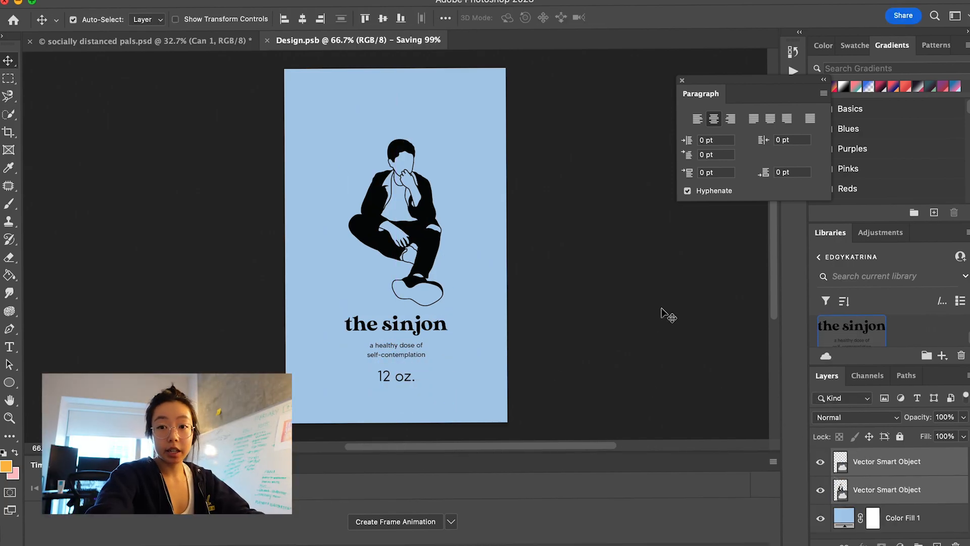
click(143, 40)
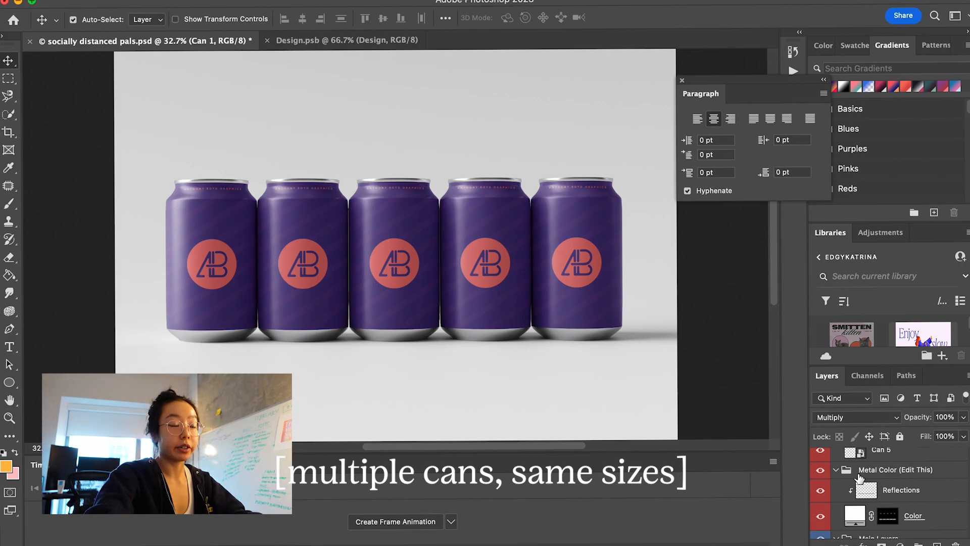
click(341, 41)
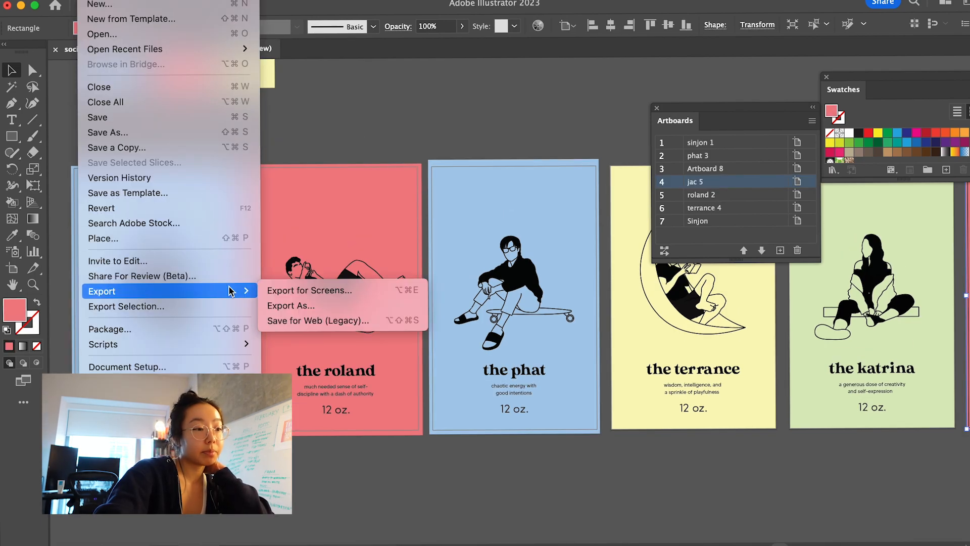
Step: Export the artboards as 300 ppi PNGs, replacing the existing roland label image
click(291, 305)
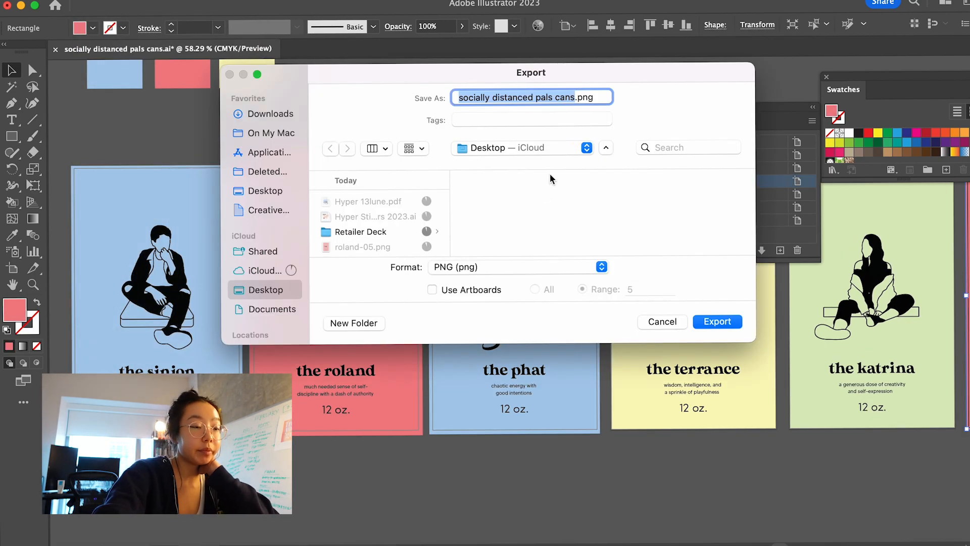
click(431, 290)
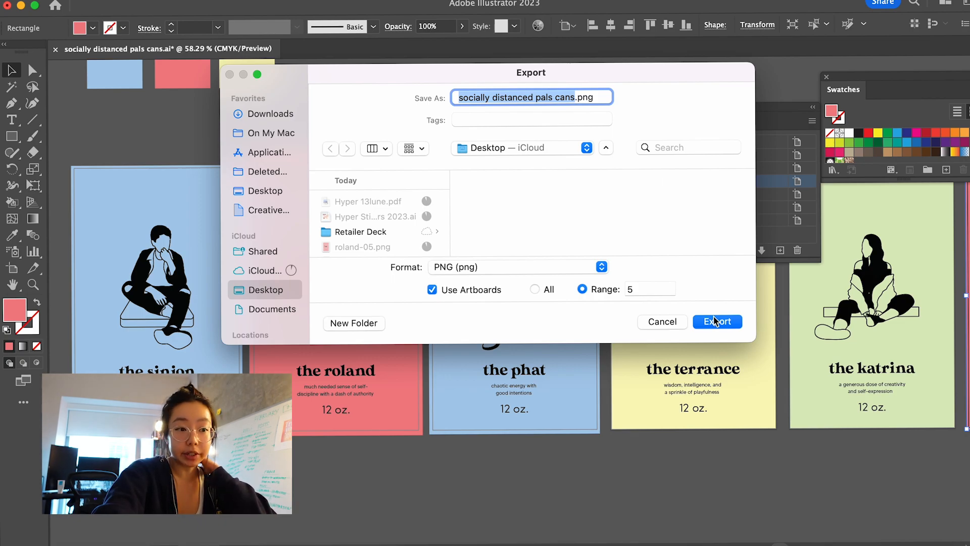
click(718, 322)
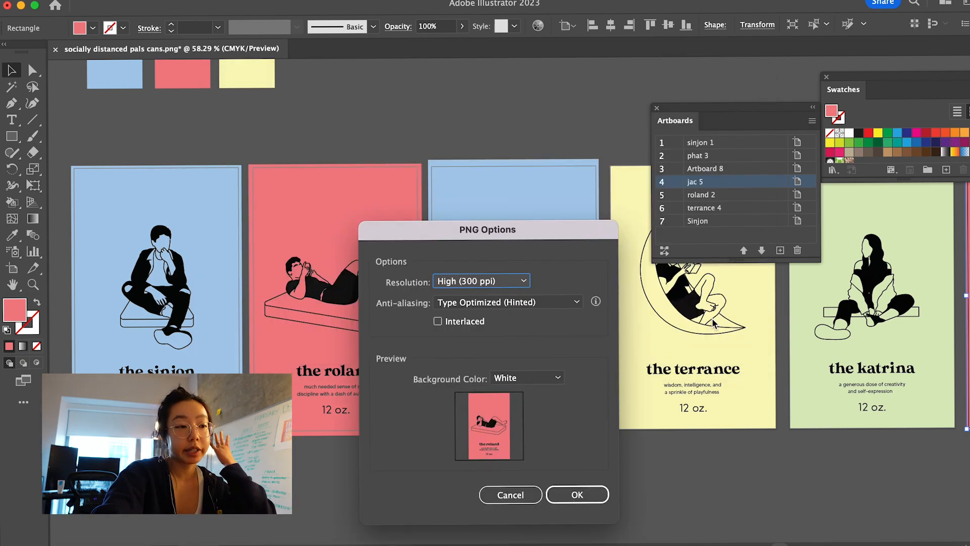
click(577, 494)
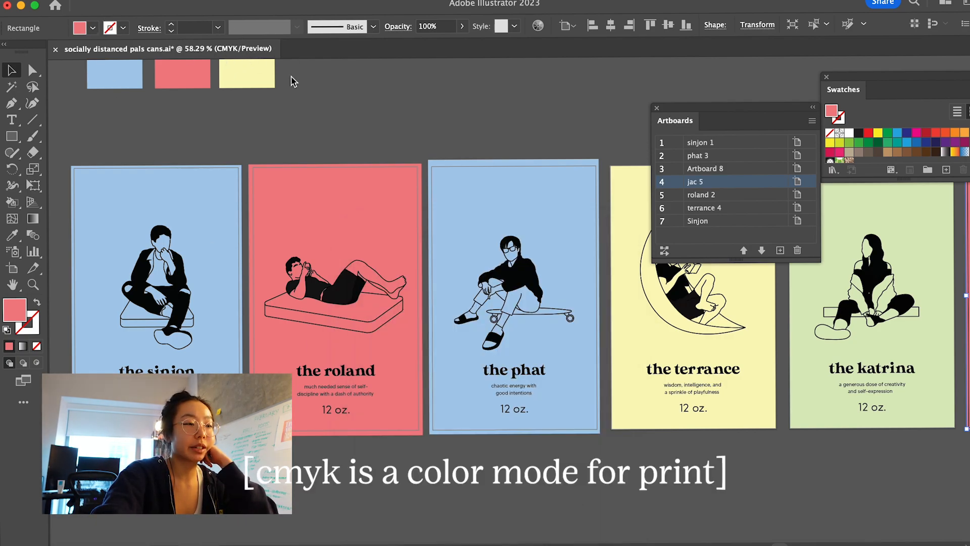
mouse_move(222, 191)
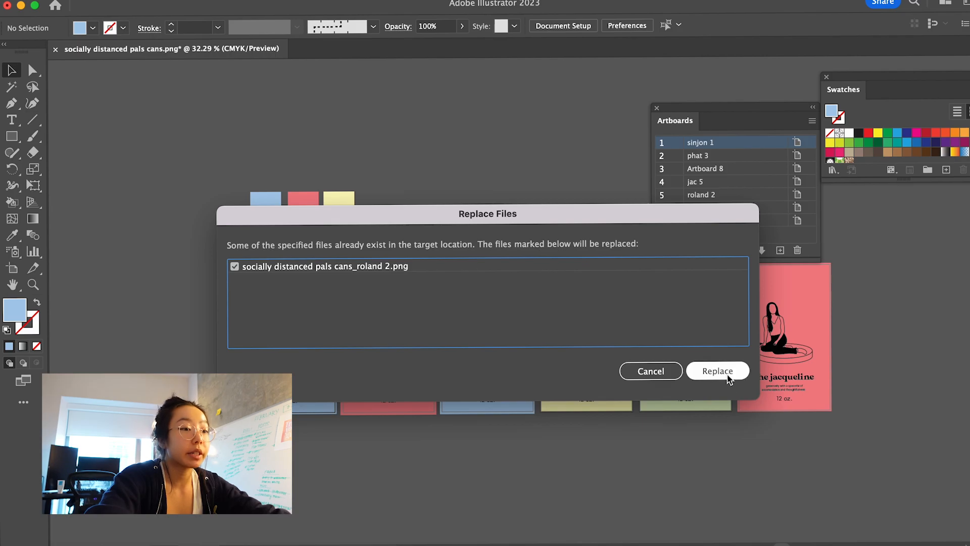
click(718, 370)
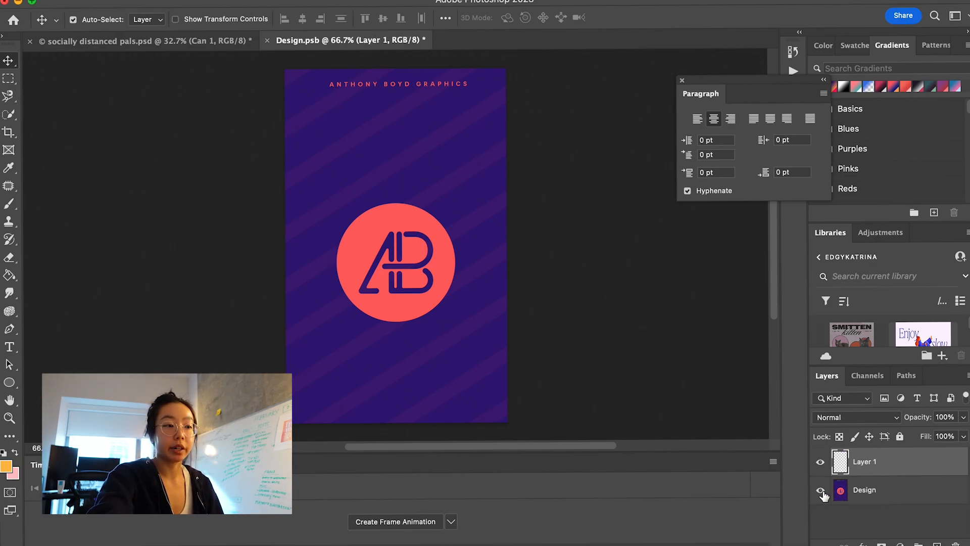
Step: Replace the placeholder logo with the sinjon label PNG and return to the mockup
click(821, 490)
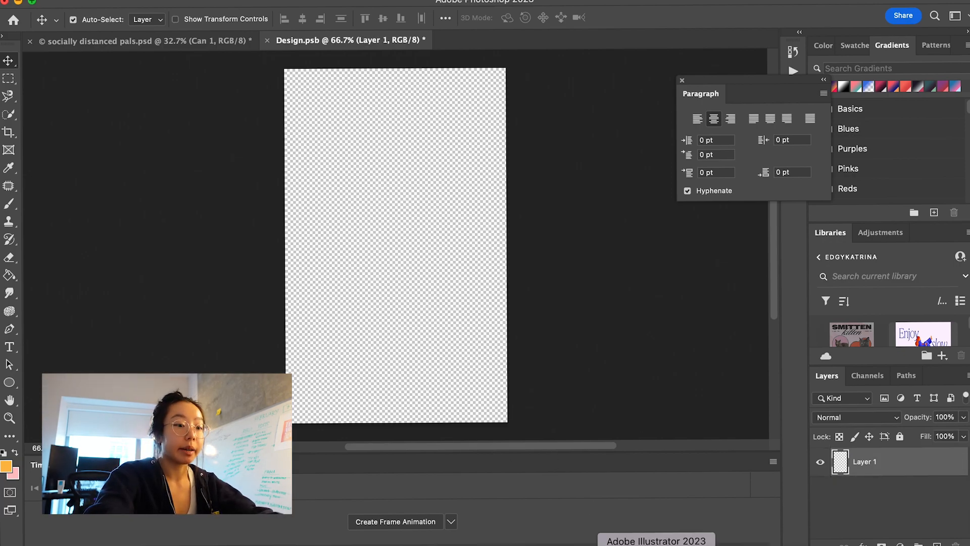
click(656, 540)
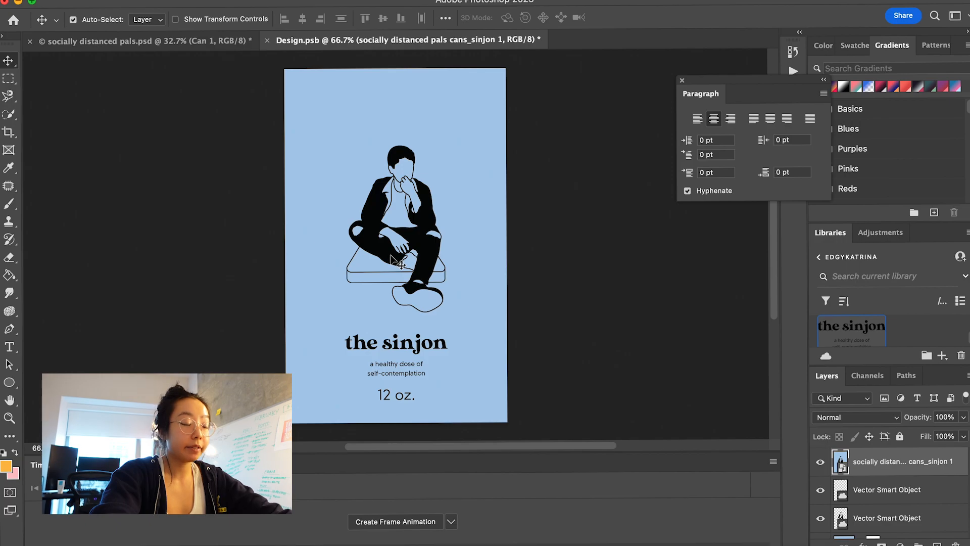
click(142, 41)
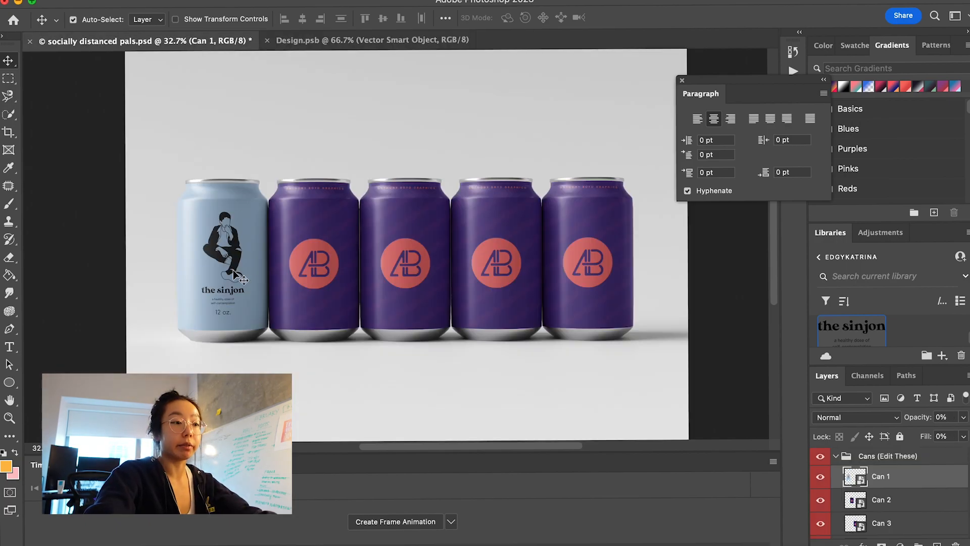
mouse_move(352, 163)
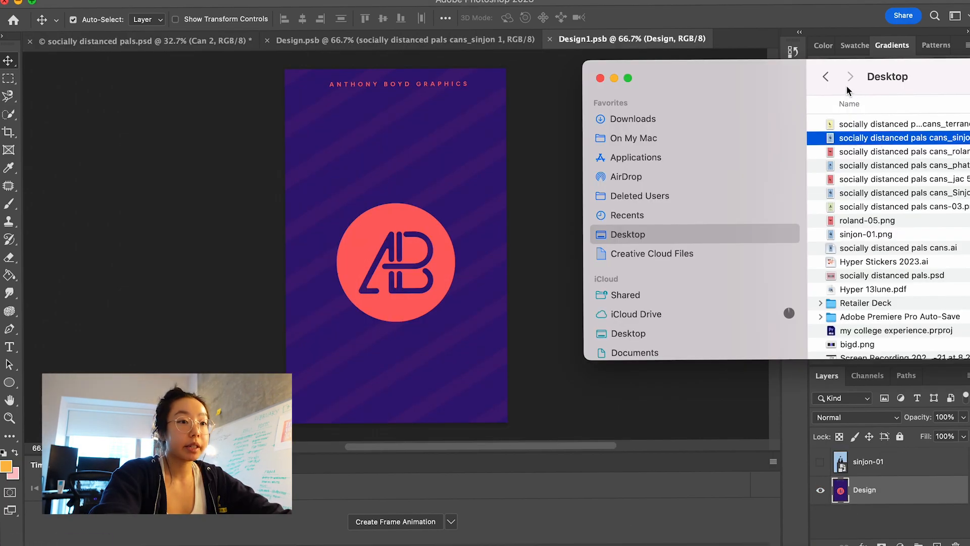
Step: Place the roland label on the second can and begin swapping the remaining cans' labels
drag(886, 138, 445, 213)
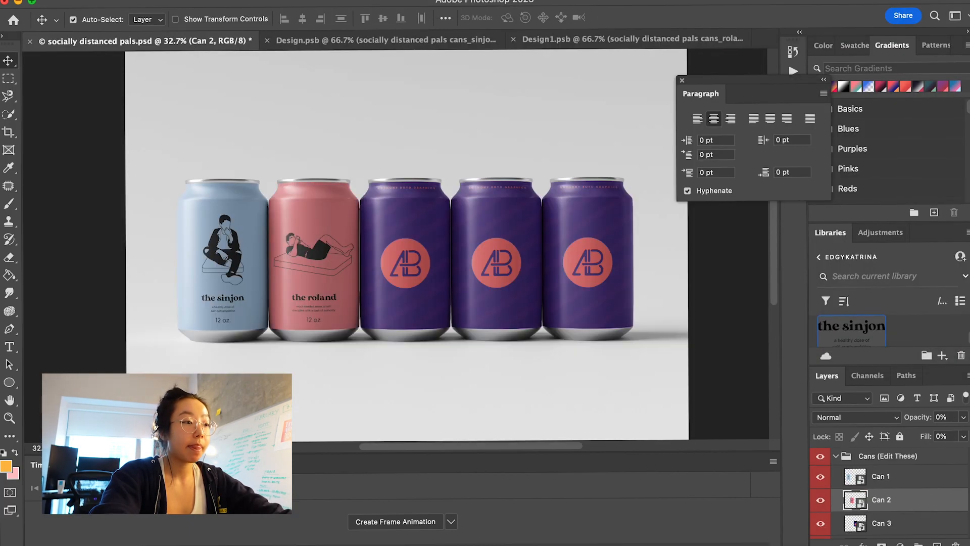
click(881, 523)
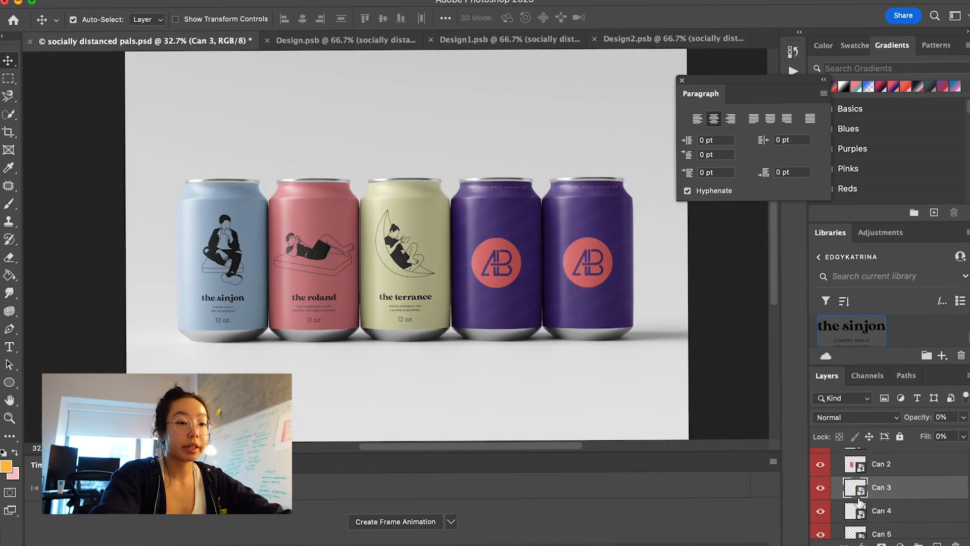
click(610, 39)
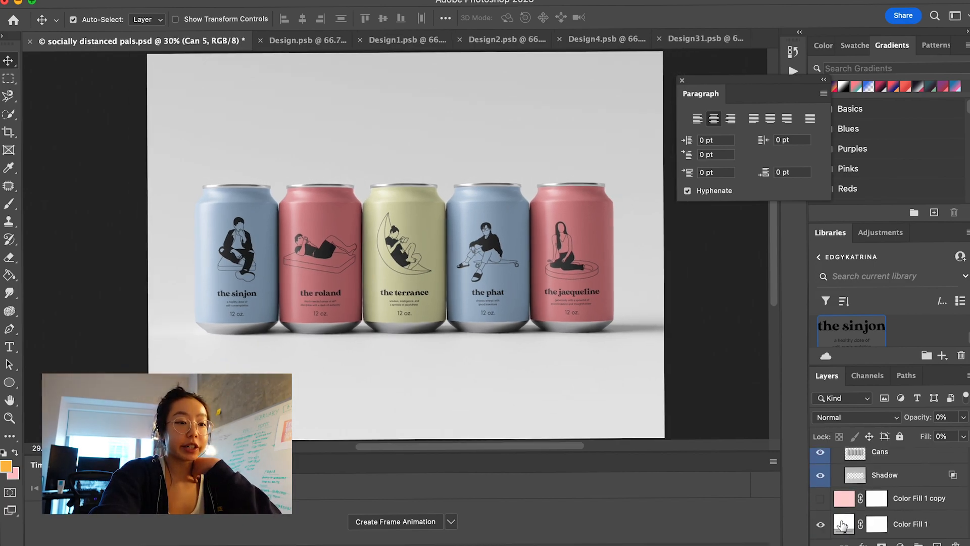
Step: Recolour the Color Fill 1 background from grey to a soft dusty pink via the Color Picker
double_click(843, 525)
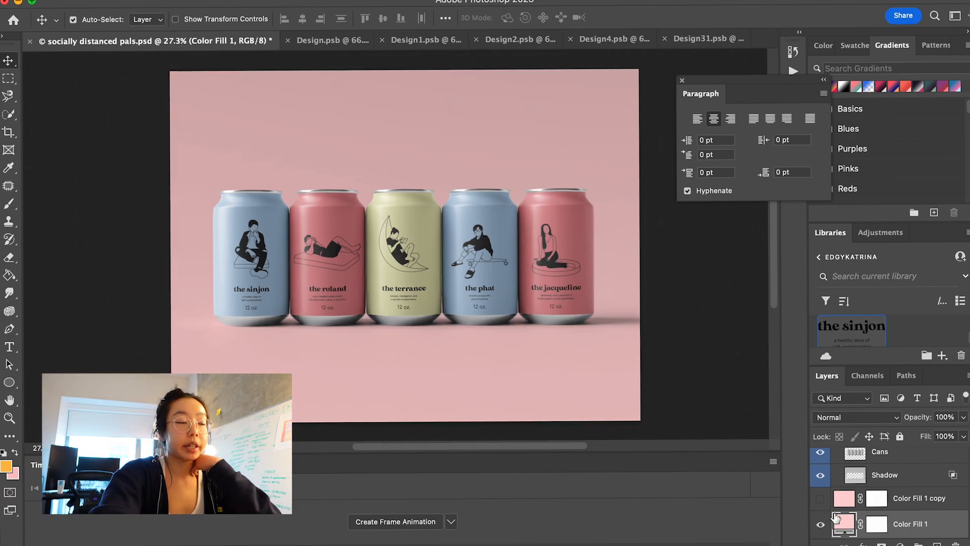
double_click(843, 525)
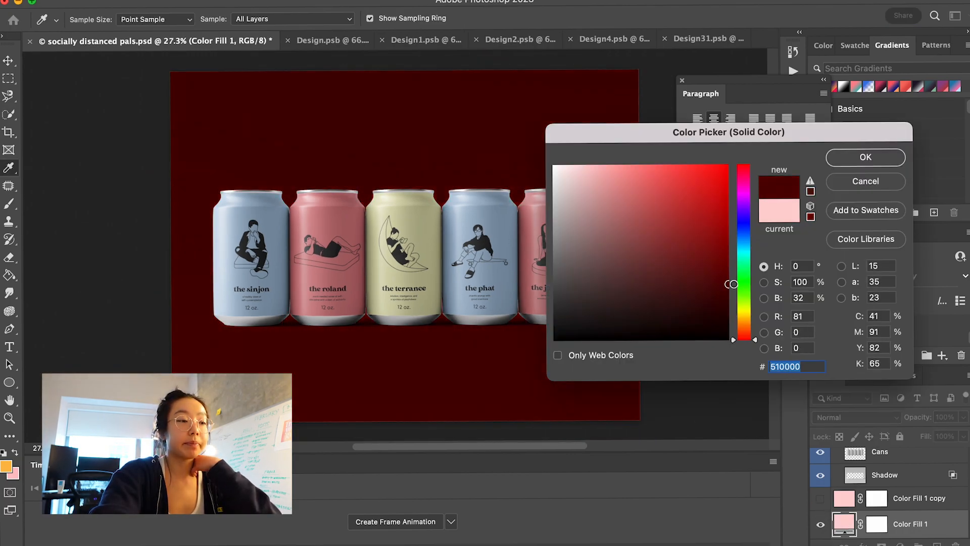
click(726, 221)
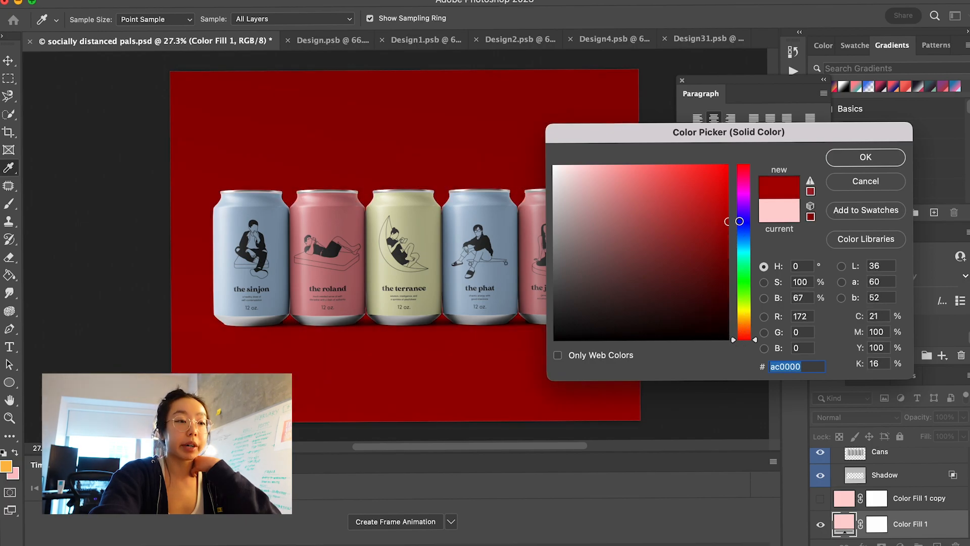
click(691, 165)
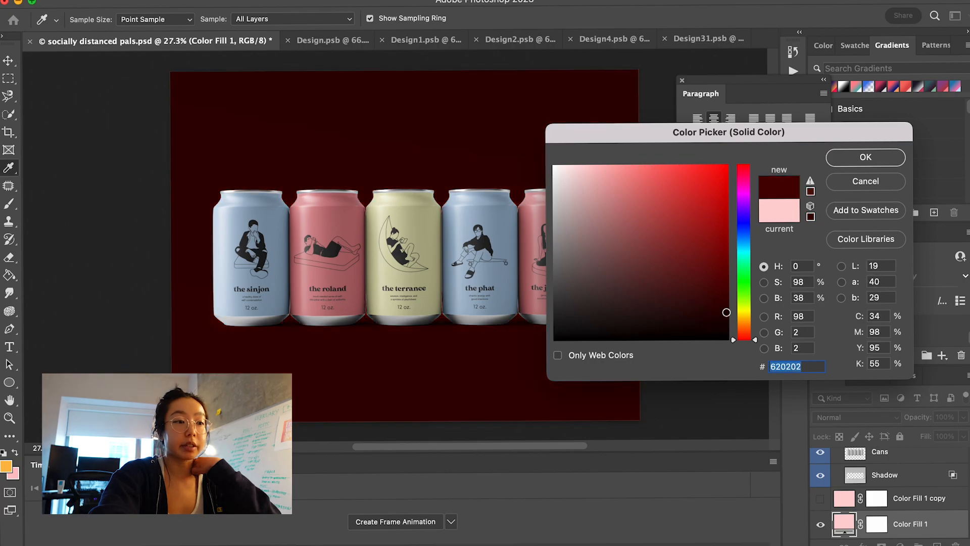
click(617, 189)
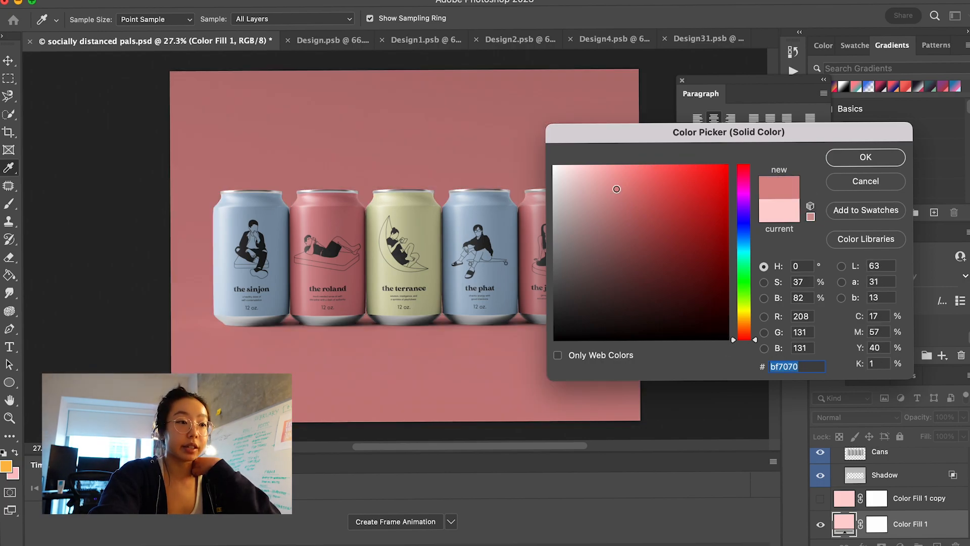
click(865, 157)
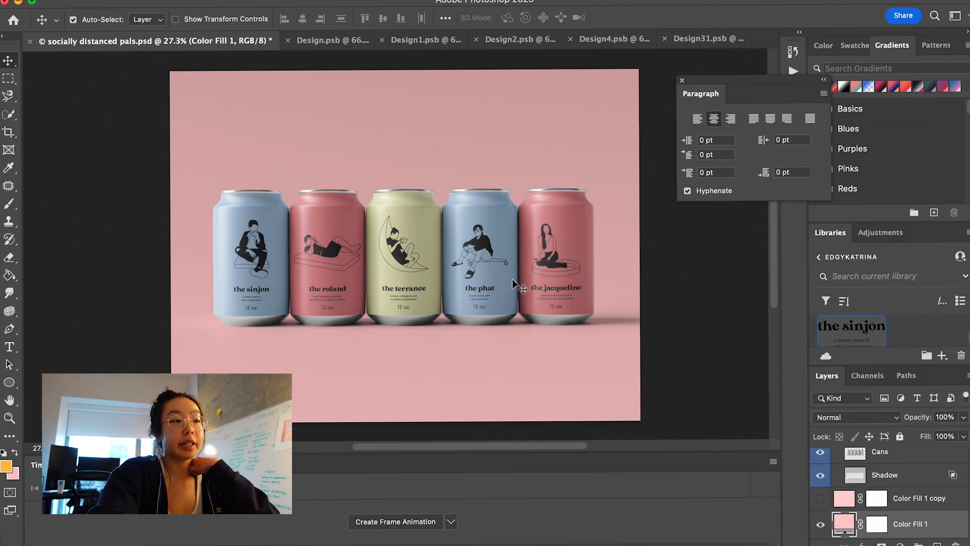
mouse_move(625, 265)
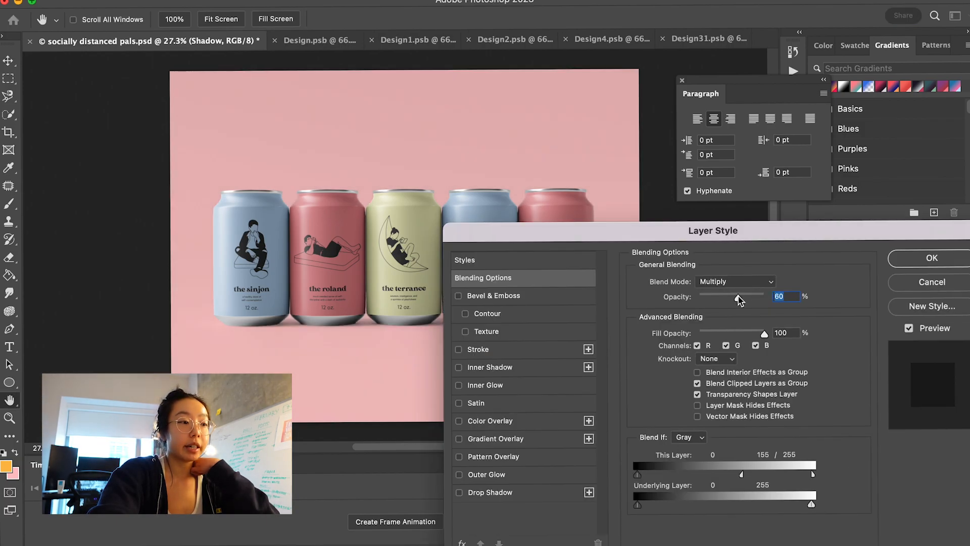
Step: Set the Shadow layer's blending opacity to 94%
drag(740, 296, 729, 296)
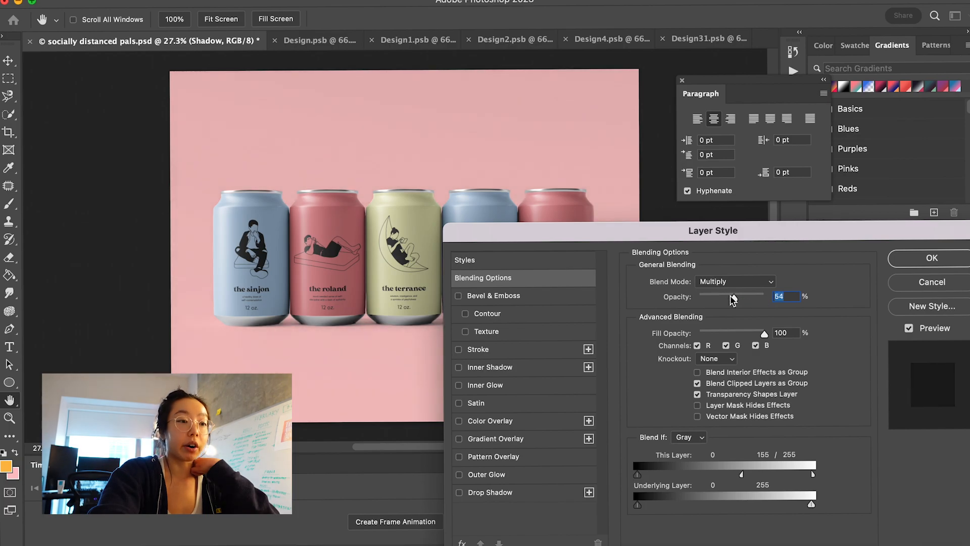
drag(732, 296, 770, 296)
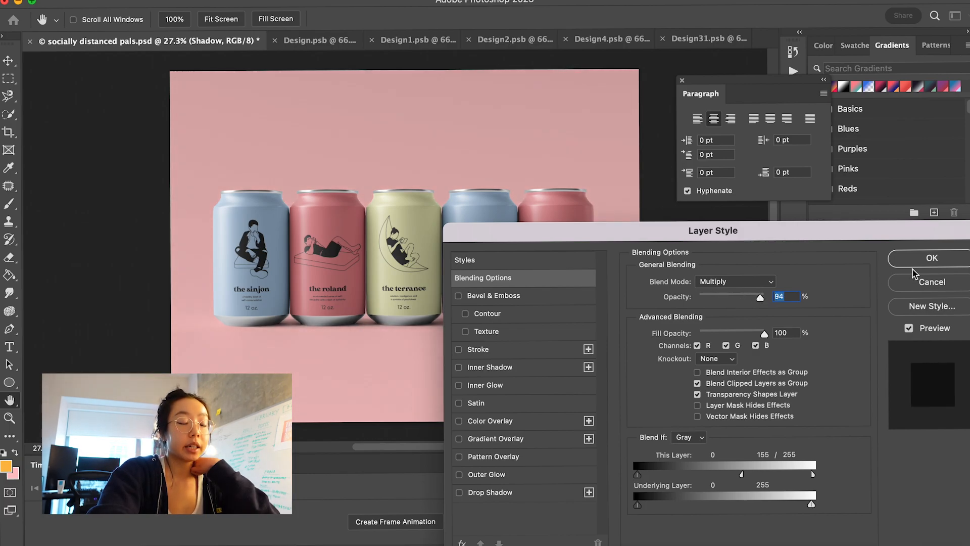
click(931, 257)
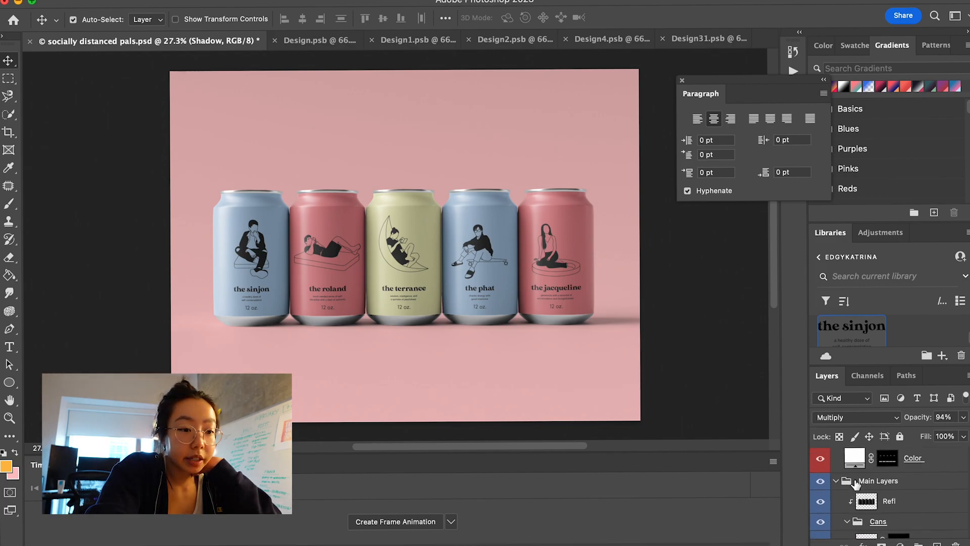
Step: Retune the Refl reflection layer's opacity in its Blending Options
click(864, 501)
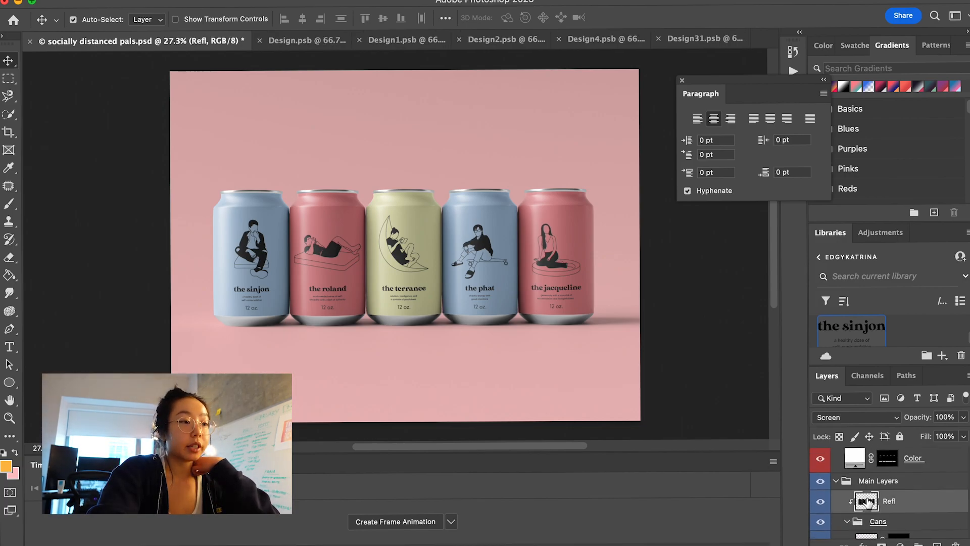
double_click(865, 500)
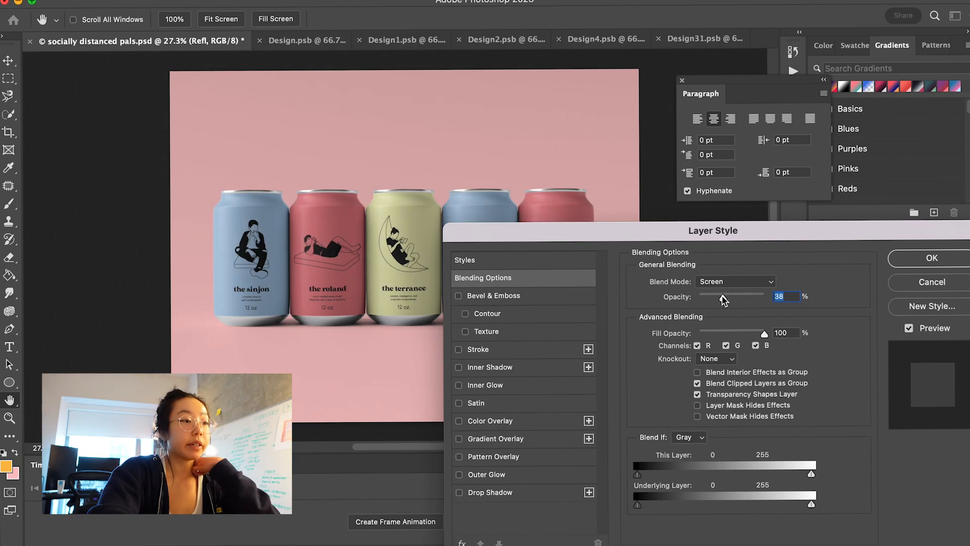
drag(723, 297, 737, 297)
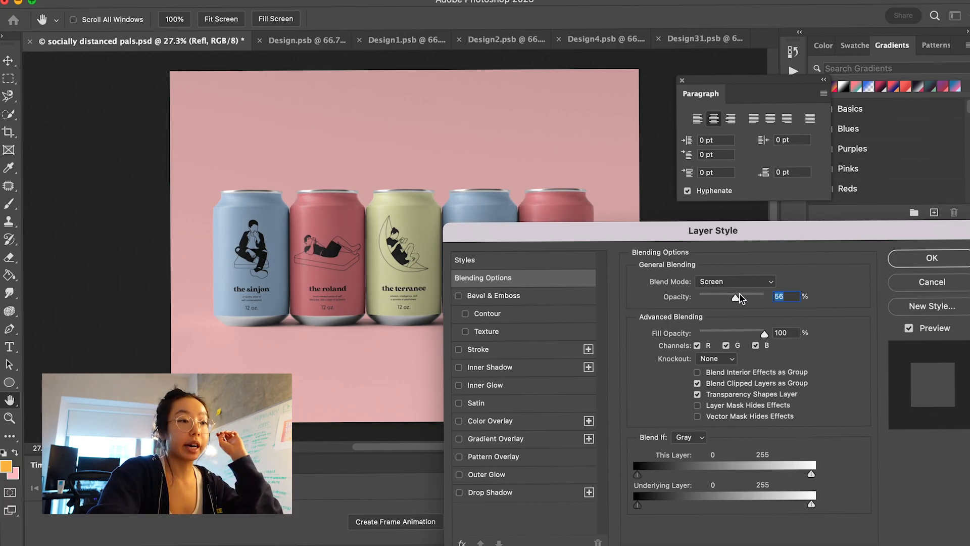
click(931, 258)
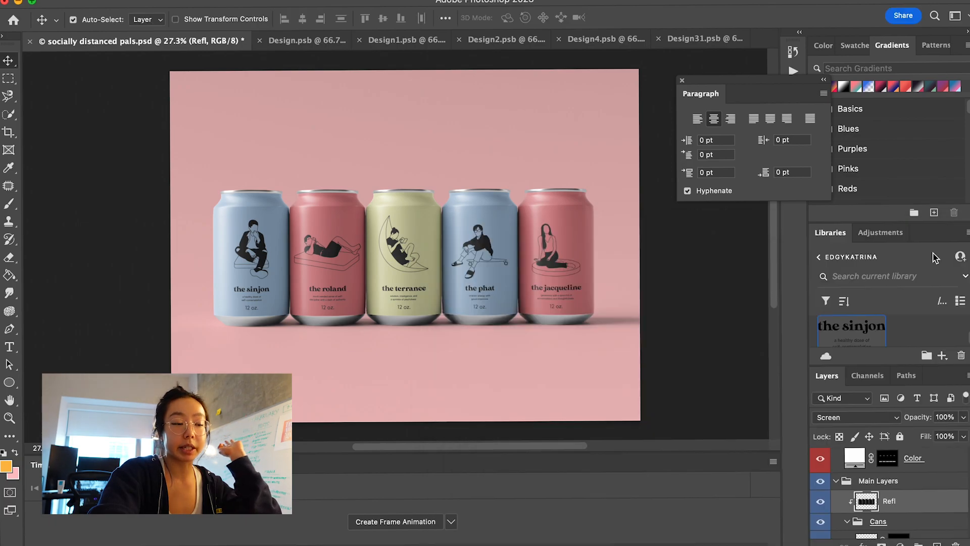
mouse_move(676, 346)
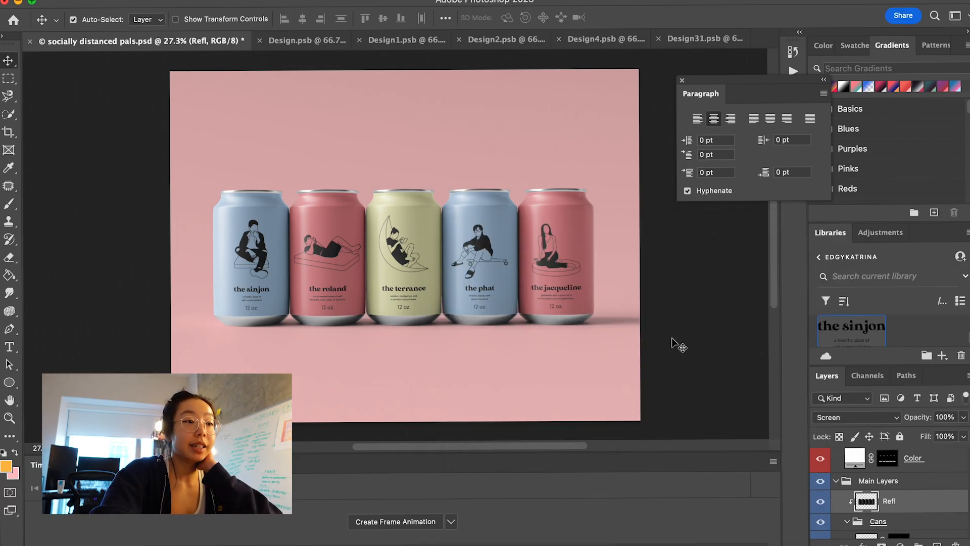